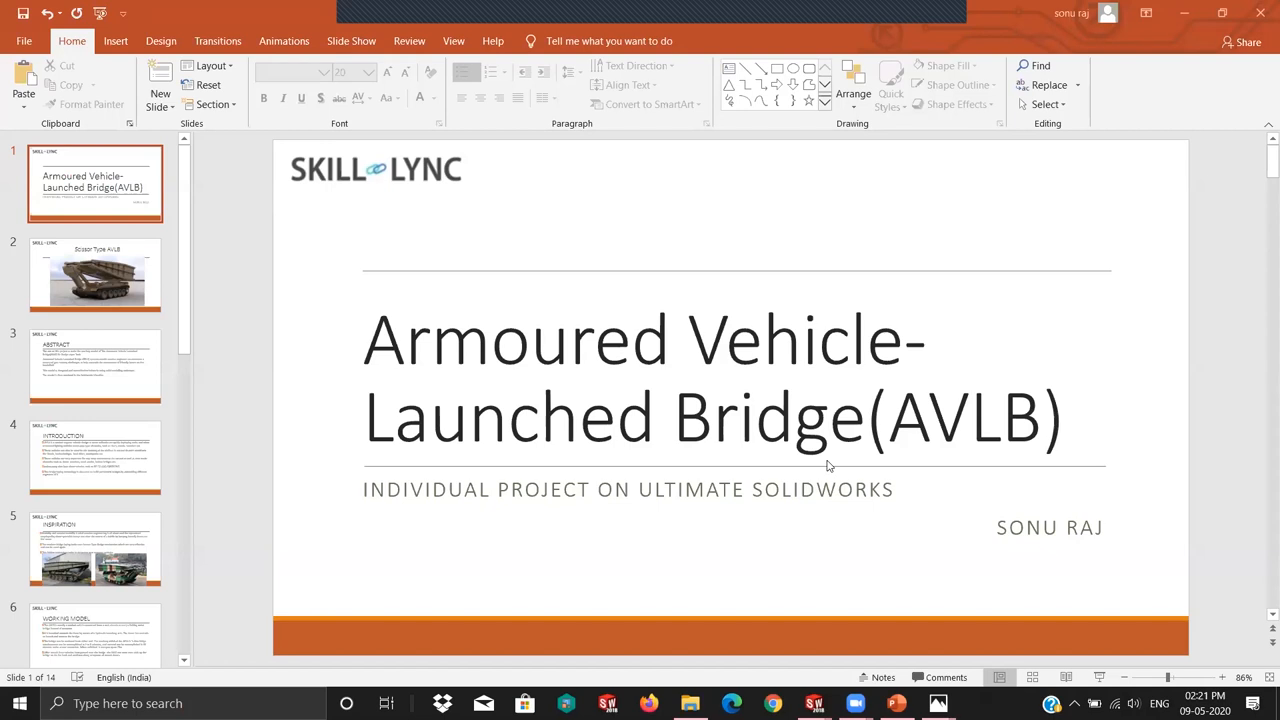
Step: Page between the Scissor Type AVLB and ABSTRACT slides, ending on ABSTRACT
left_click(96, 276)
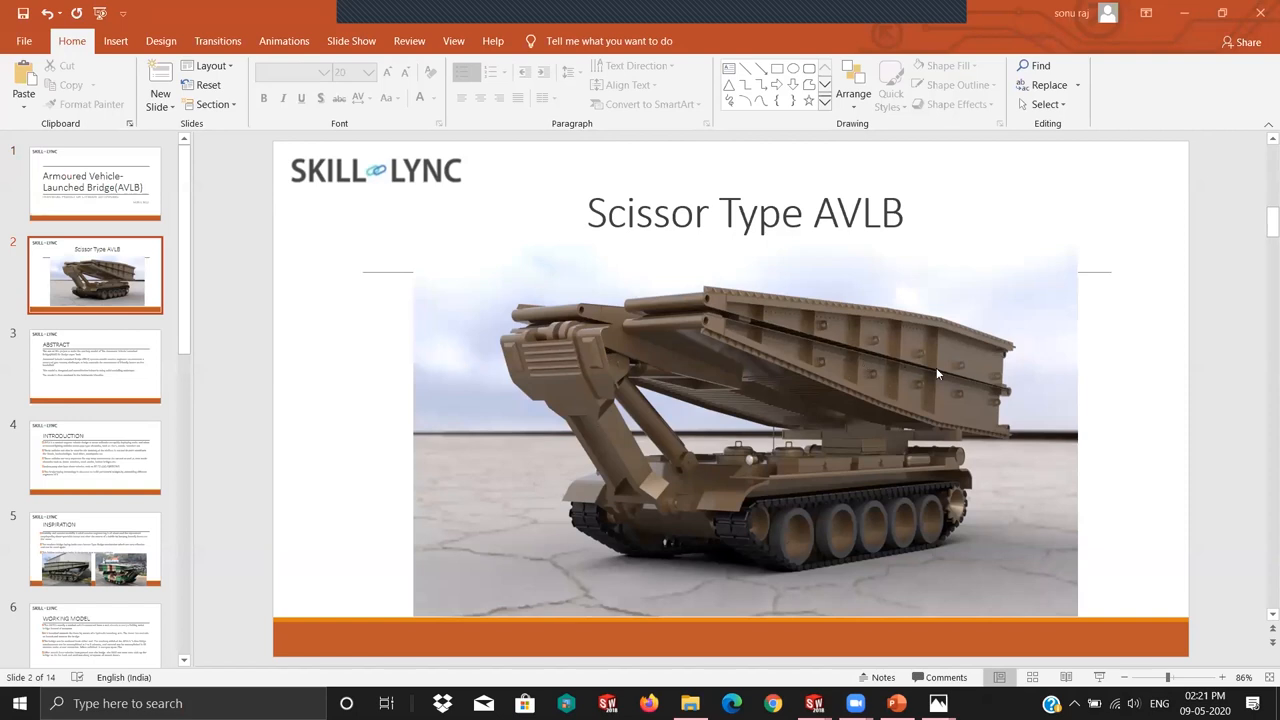
left_click(96, 364)
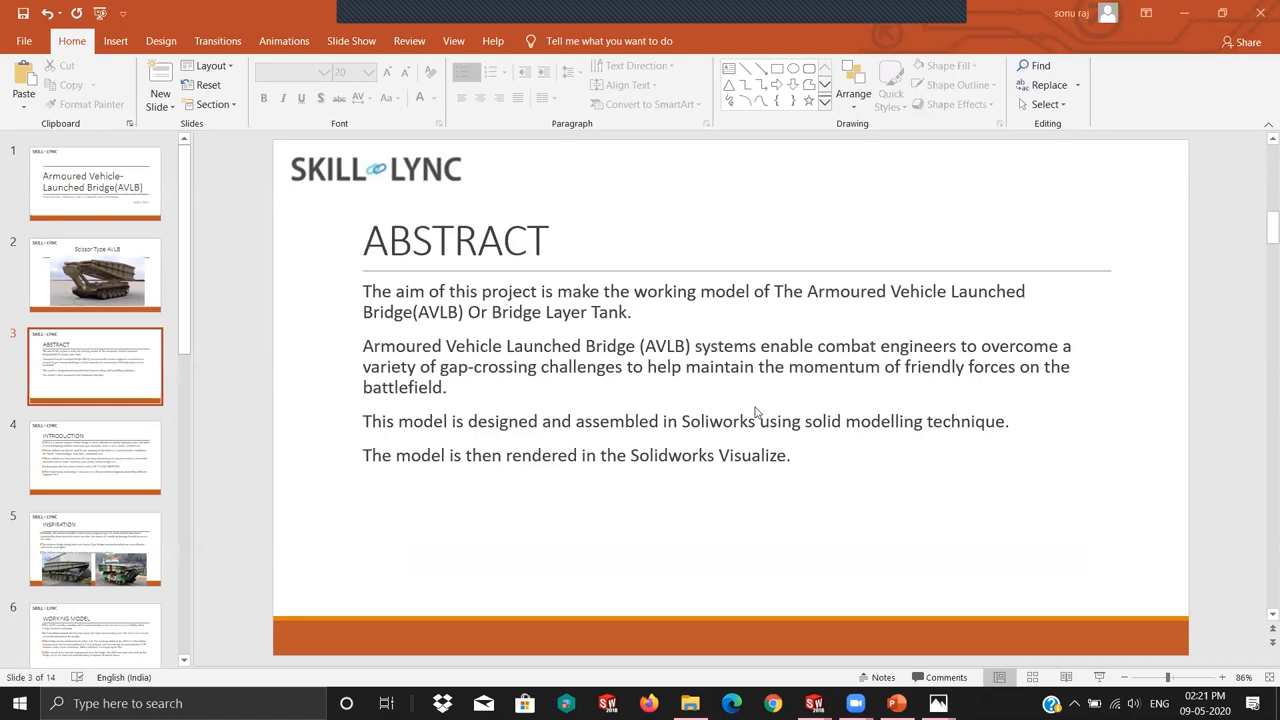
left_click(96, 276)
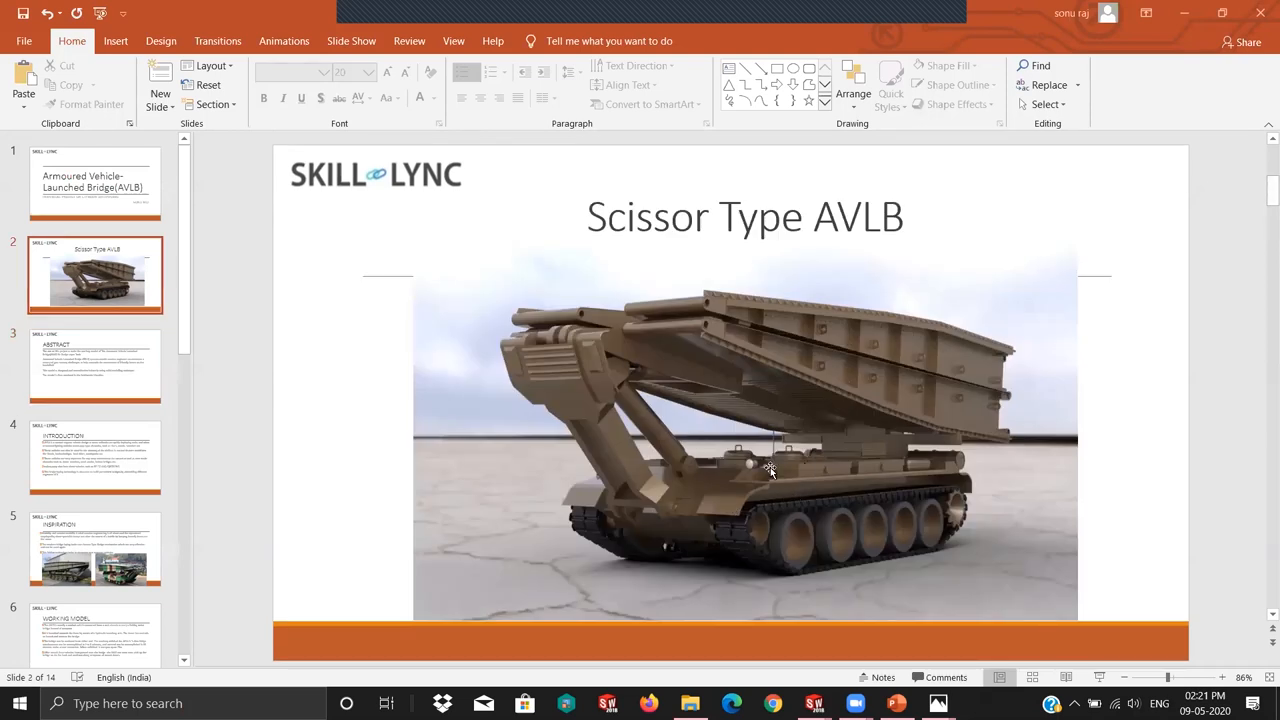
left_click(96, 364)
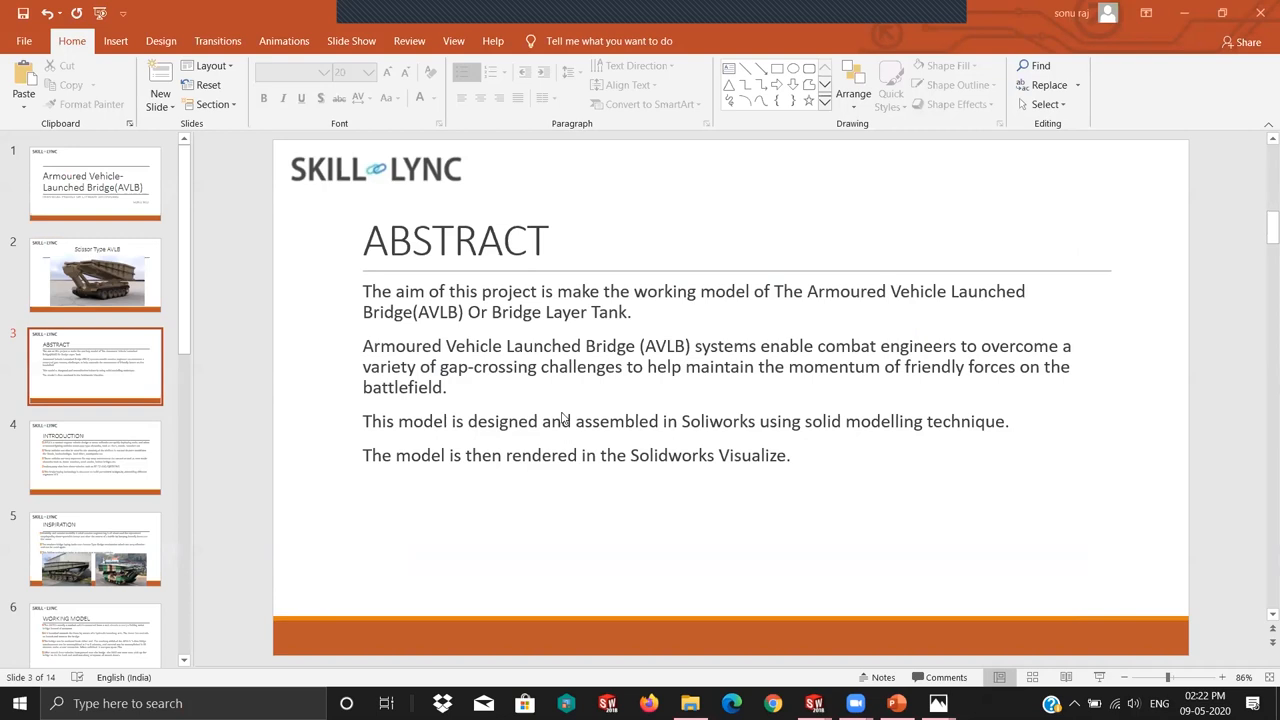
mouse_move(456, 352)
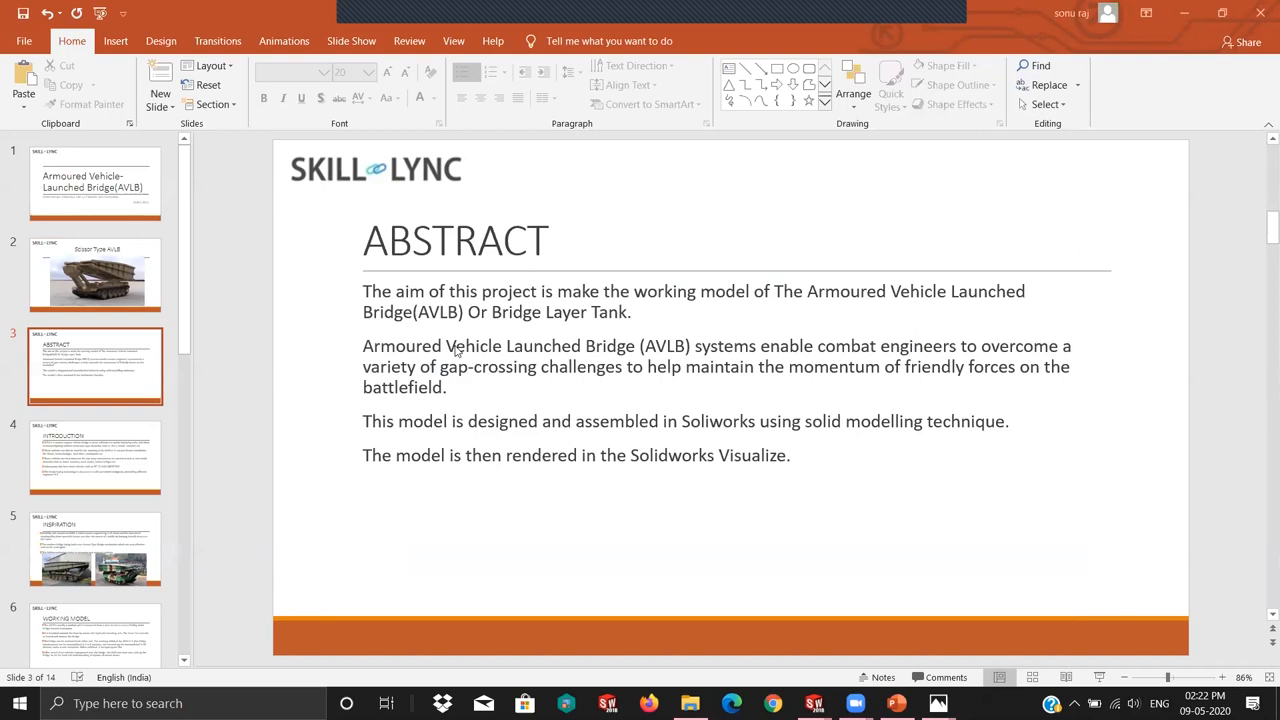
Step: Show the INTRODUCTION slide on the uses of AVLB vehicles
left_click(96, 456)
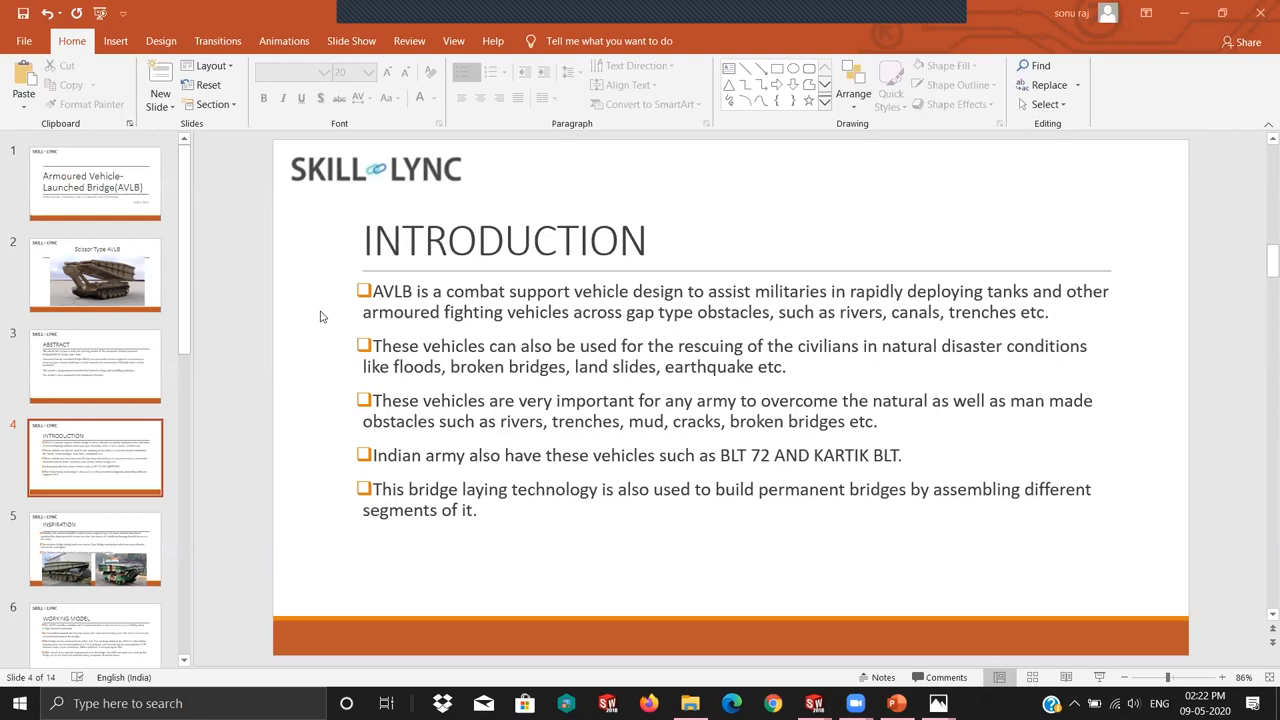
mouse_move(448, 414)
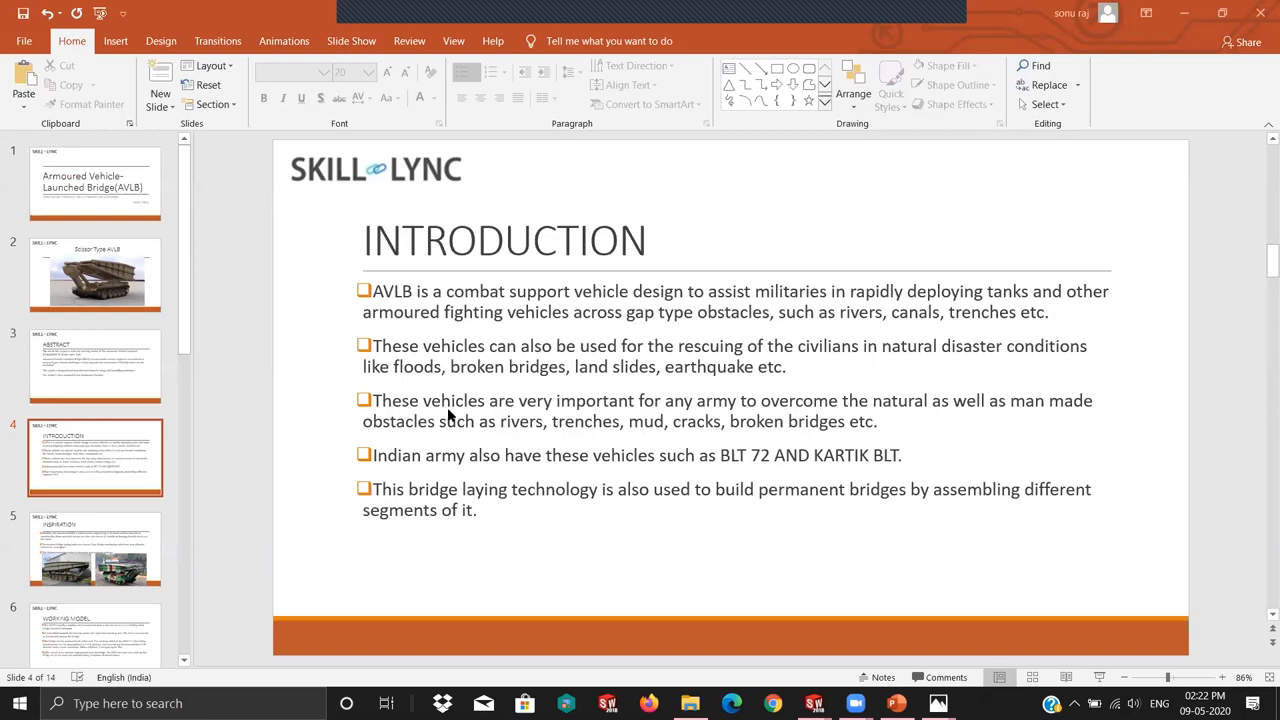
mouse_move(472, 348)
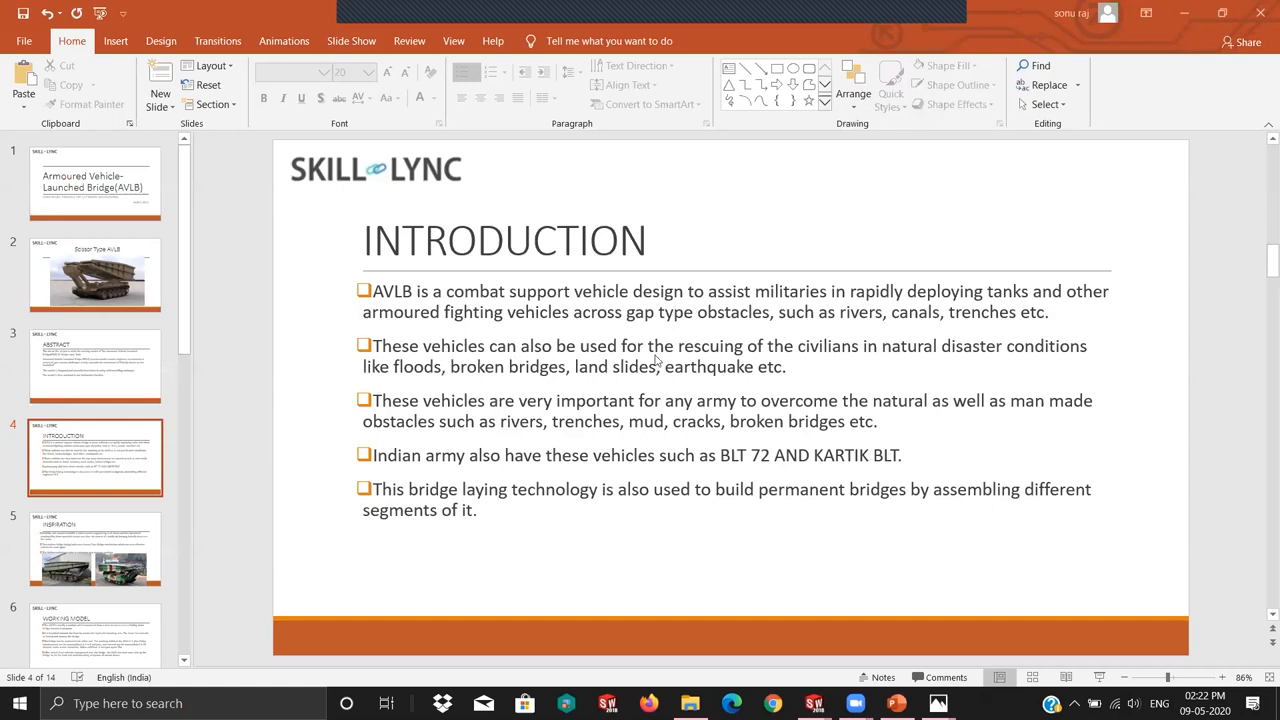
mouse_move(584, 390)
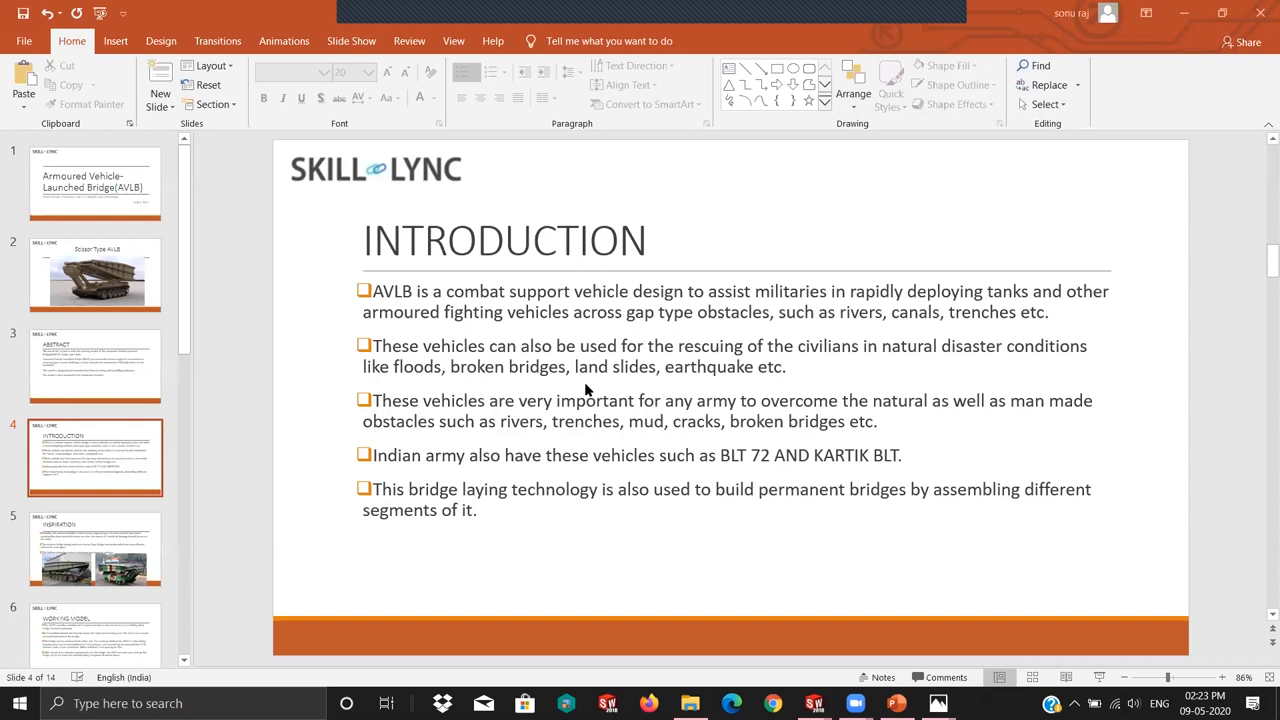
mouse_move(496, 440)
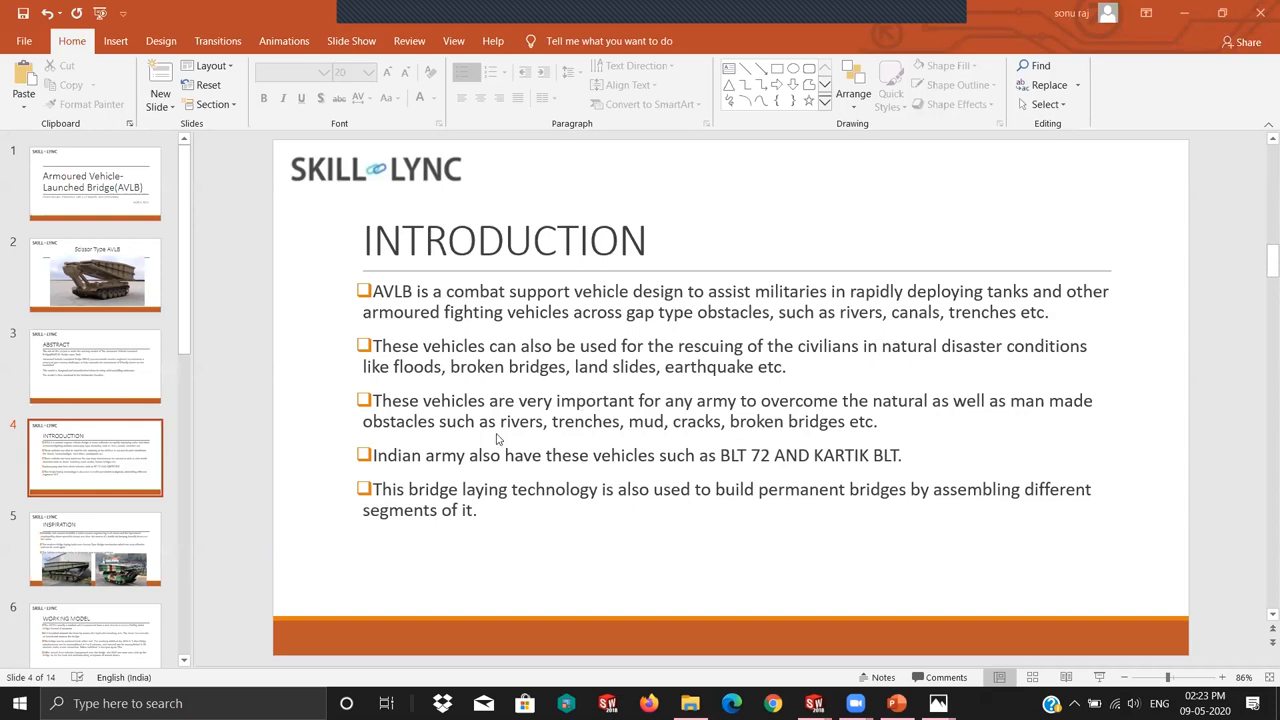
mouse_move(362, 456)
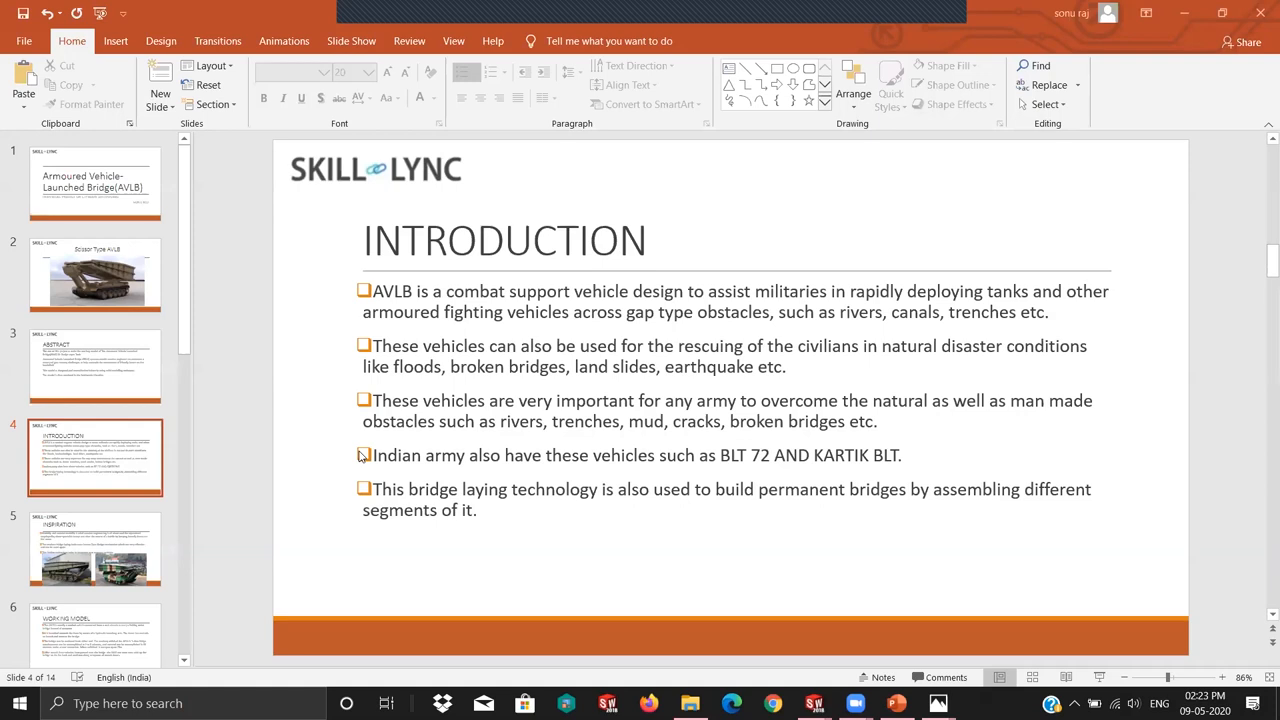
mouse_move(436, 498)
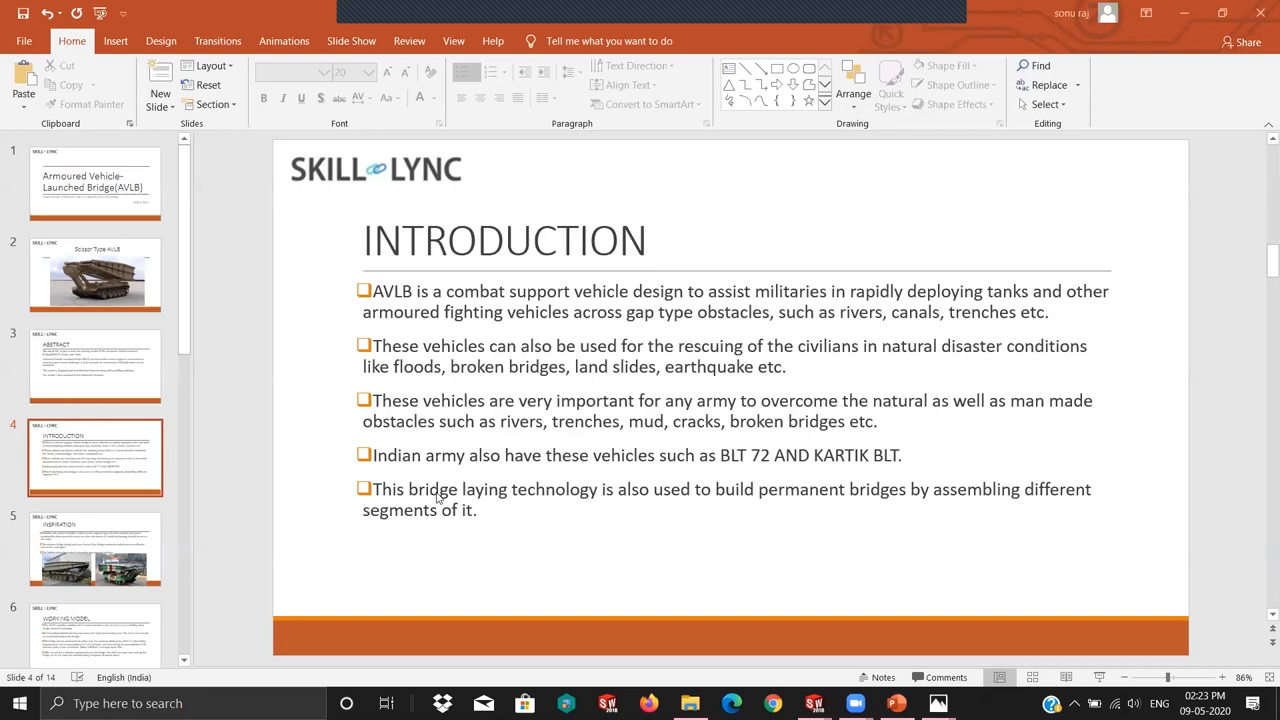
mouse_move(816, 482)
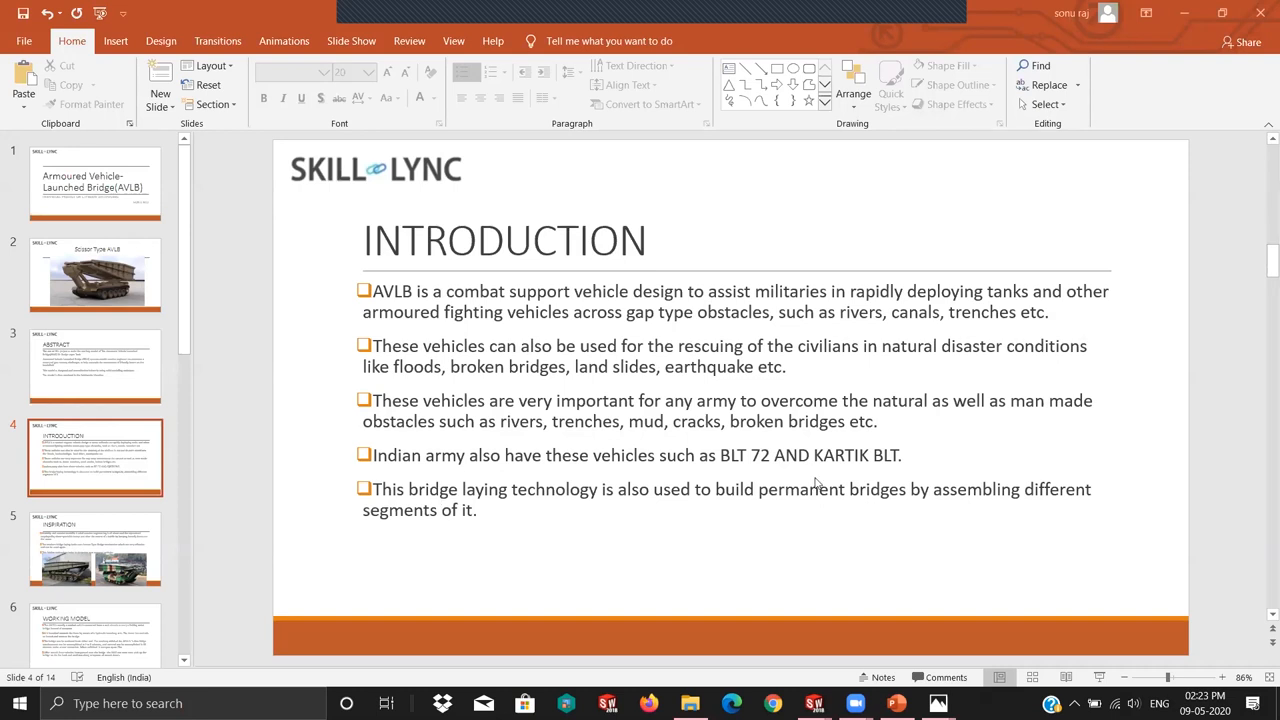
mouse_move(580, 432)
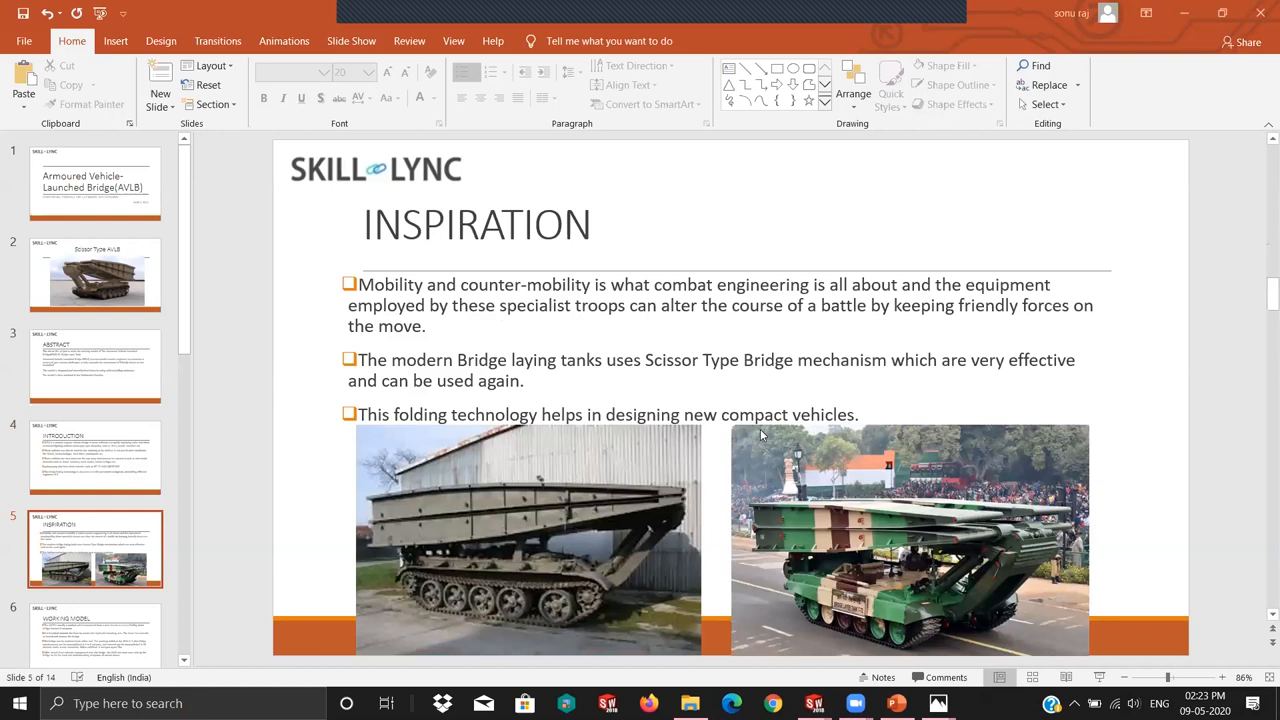
mouse_move(790, 488)
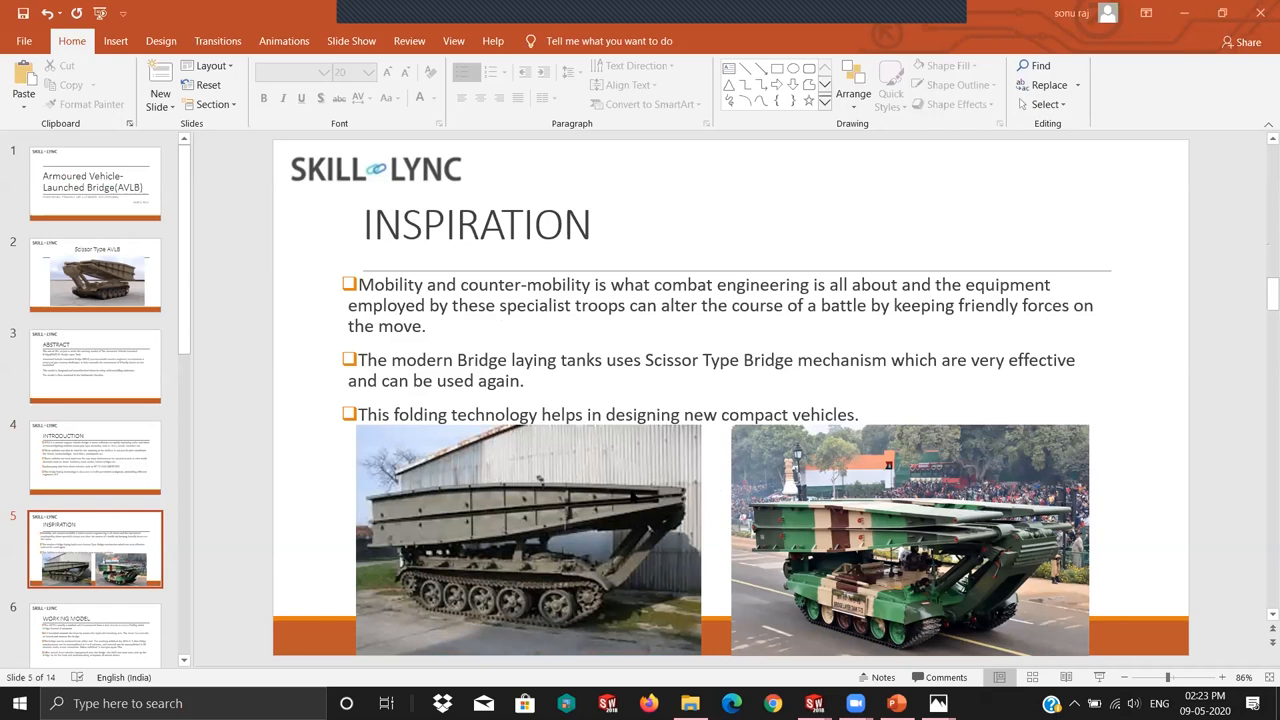
mouse_move(822, 512)
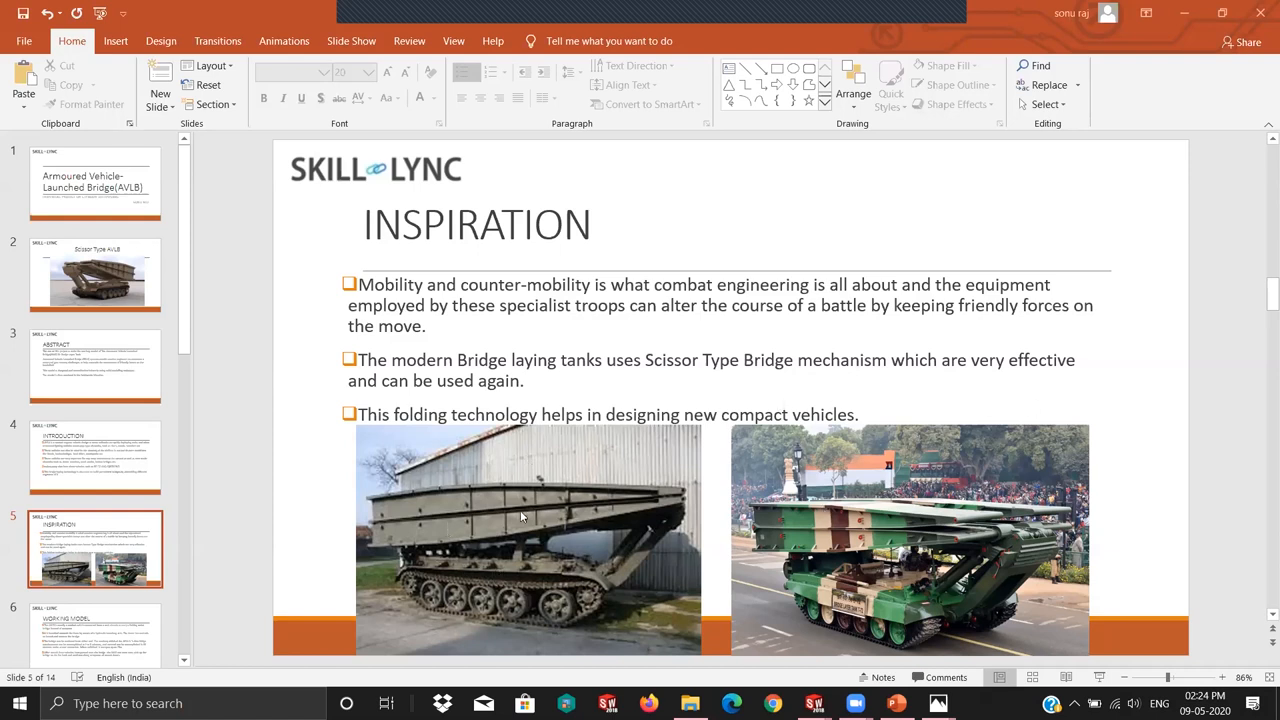
mouse_move(778, 482)
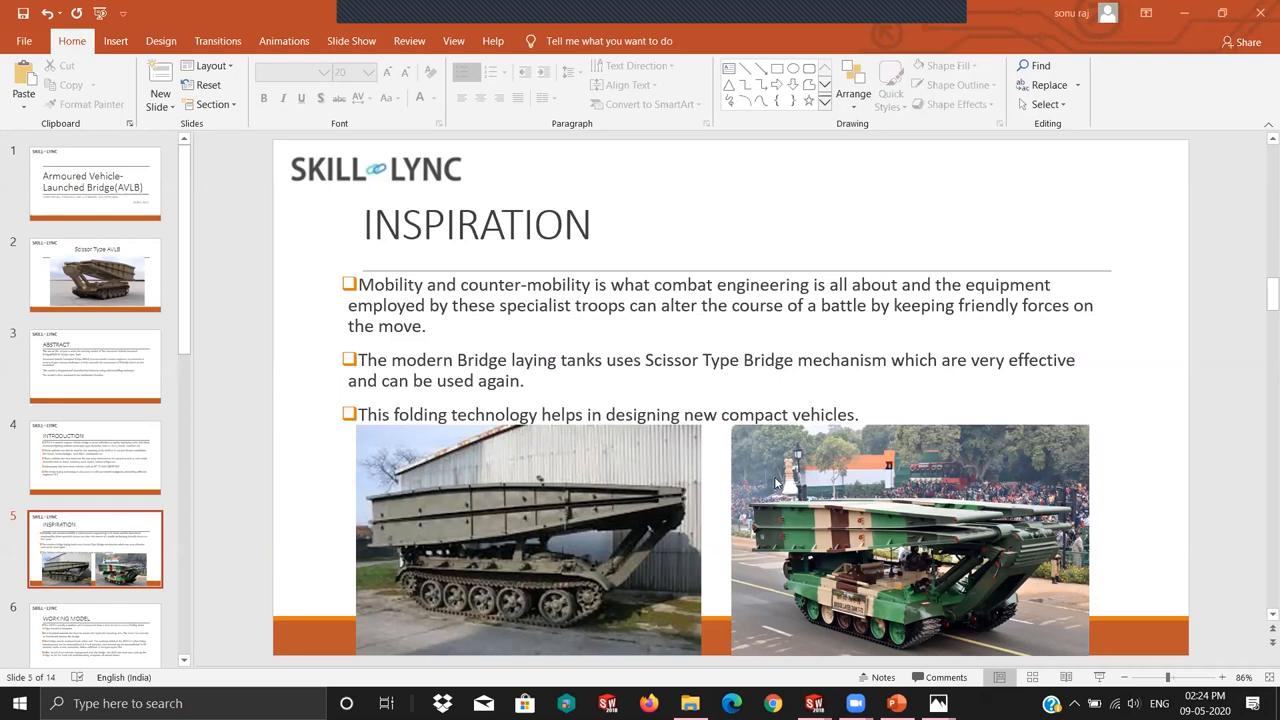
mouse_move(628, 464)
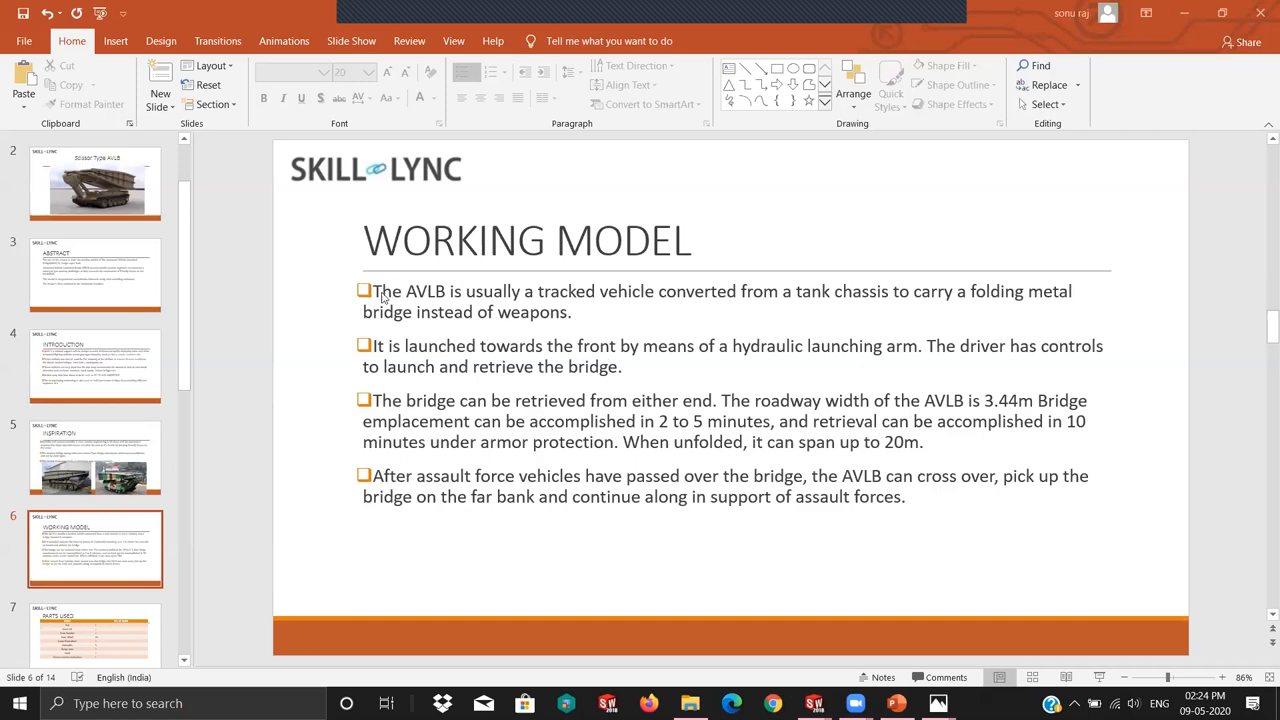
mouse_move(604, 336)
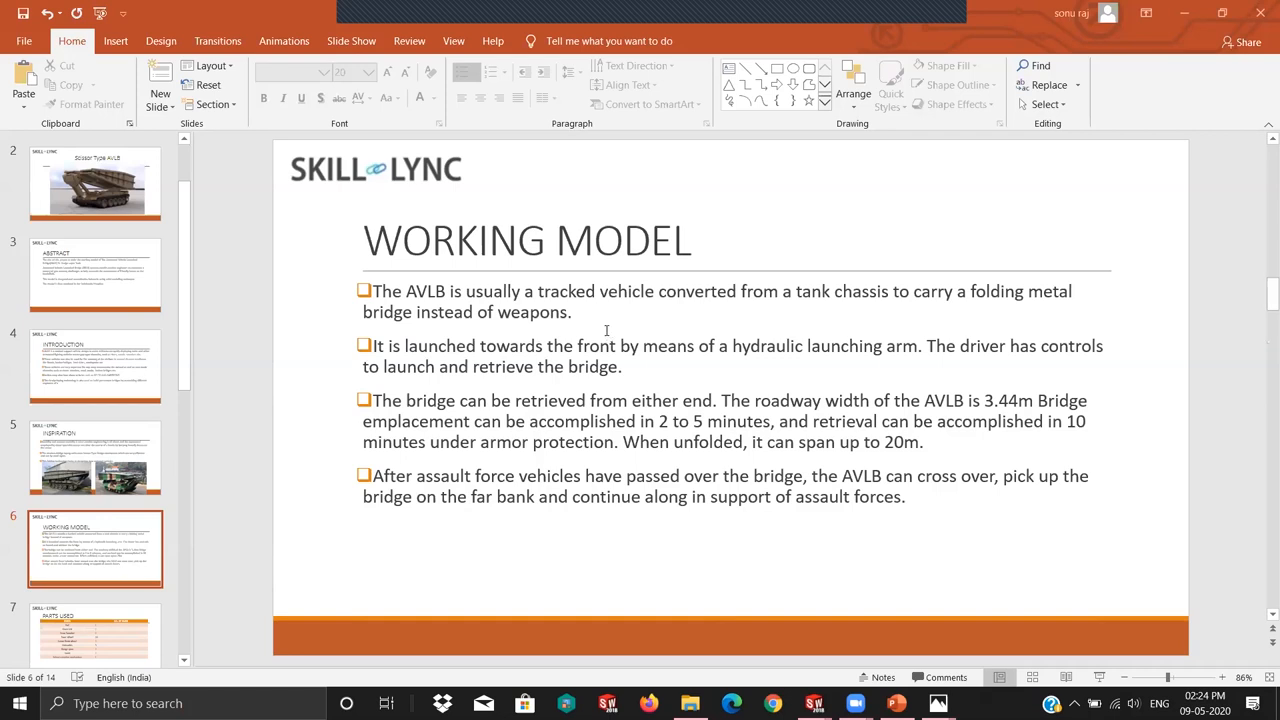
Step: Revisit the Scissor Type AVLB slide with the bridge-laying tank render
left_click(96, 184)
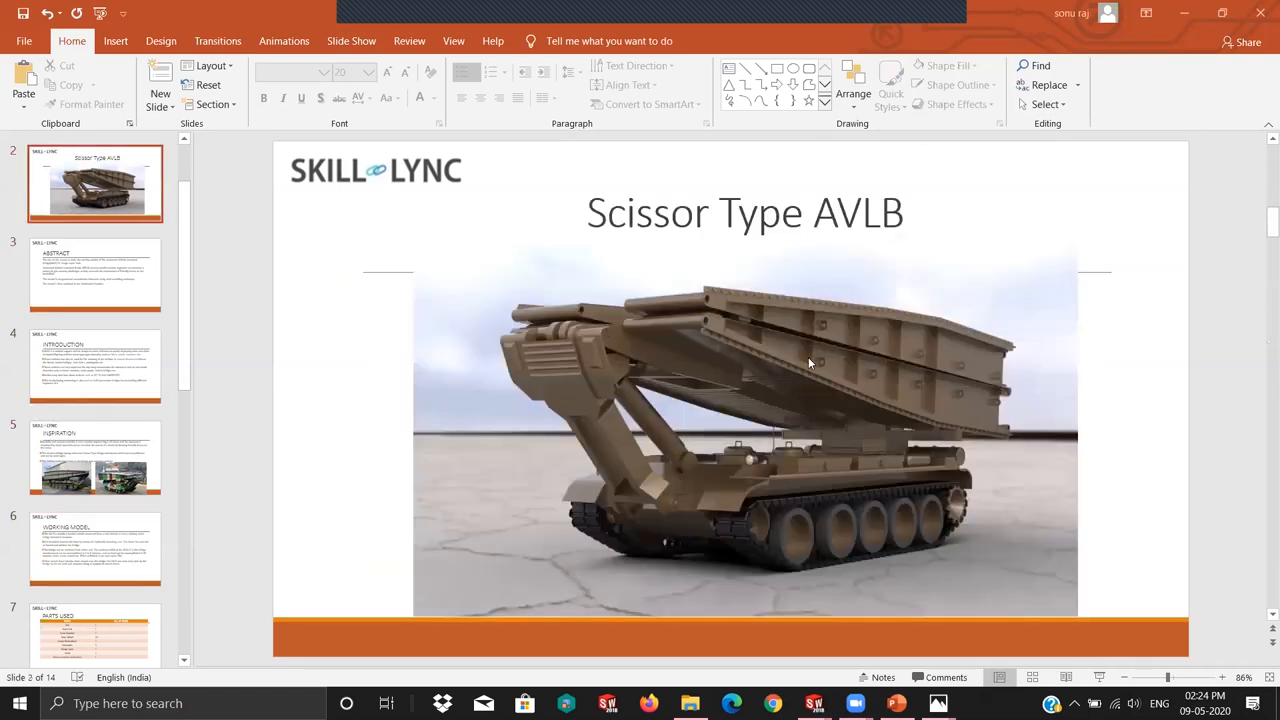
mouse_move(688, 488)
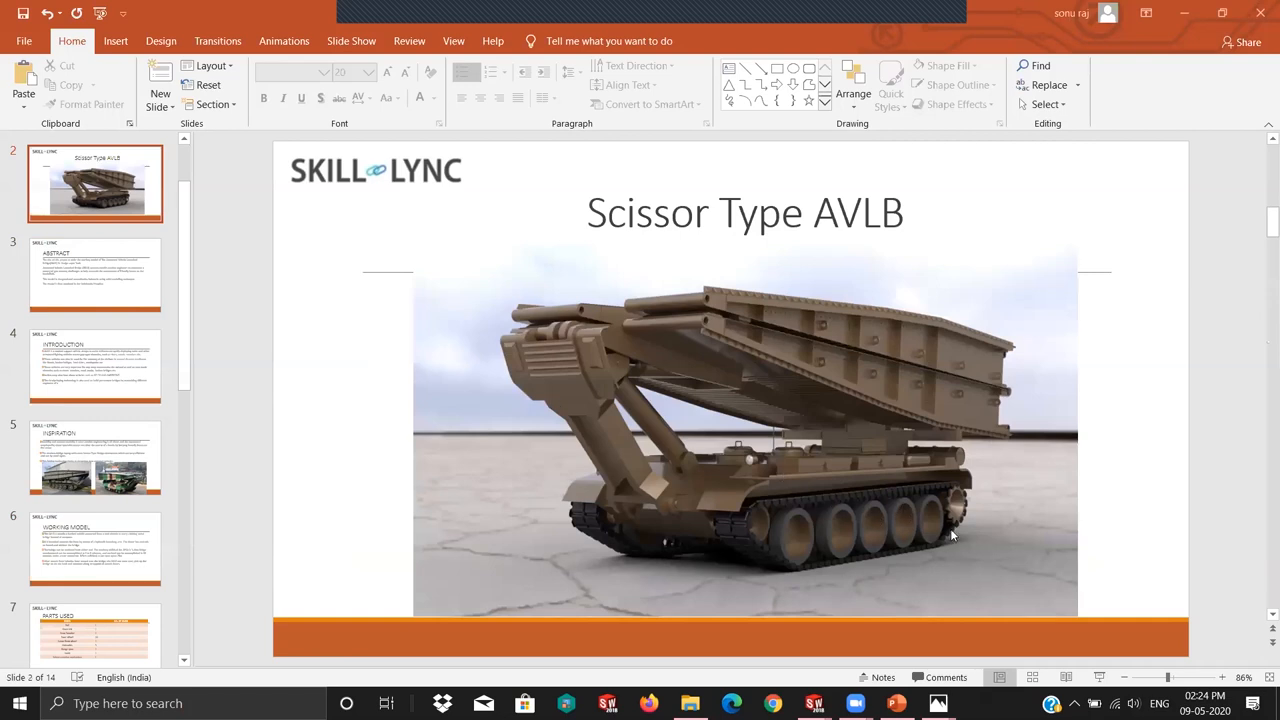
mouse_move(564, 332)
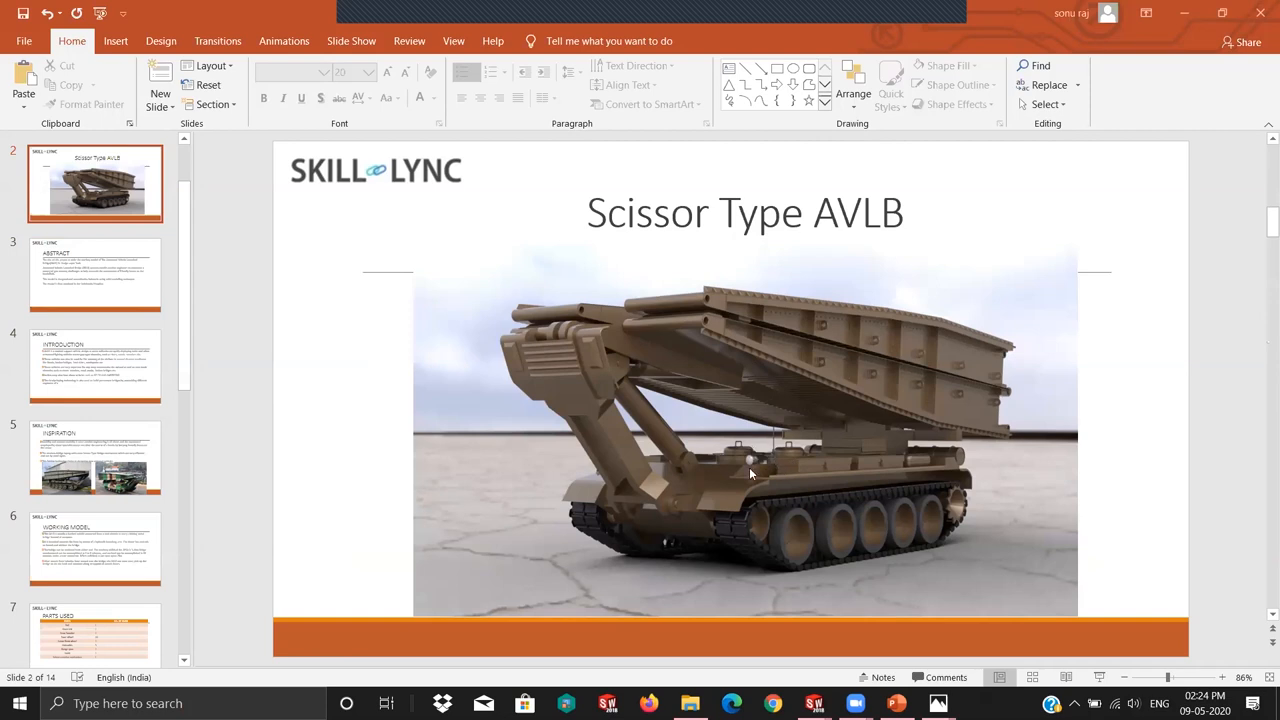
mouse_move(658, 348)
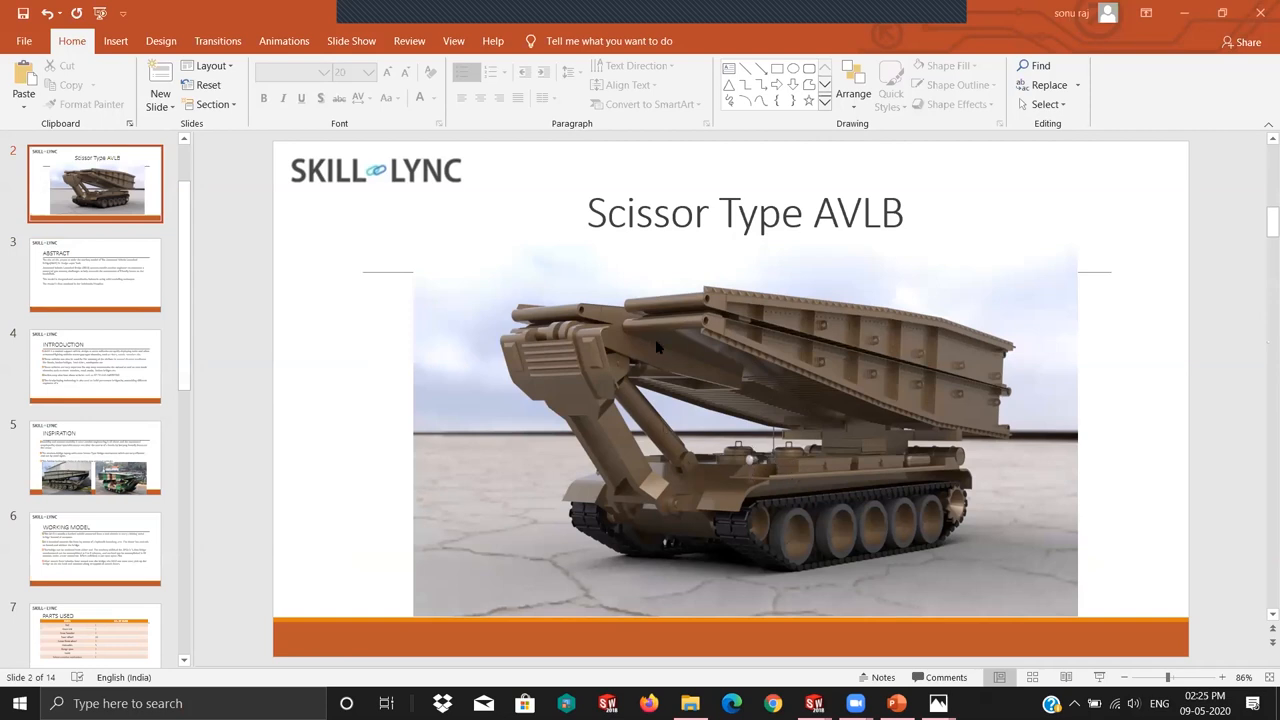
mouse_move(716, 344)
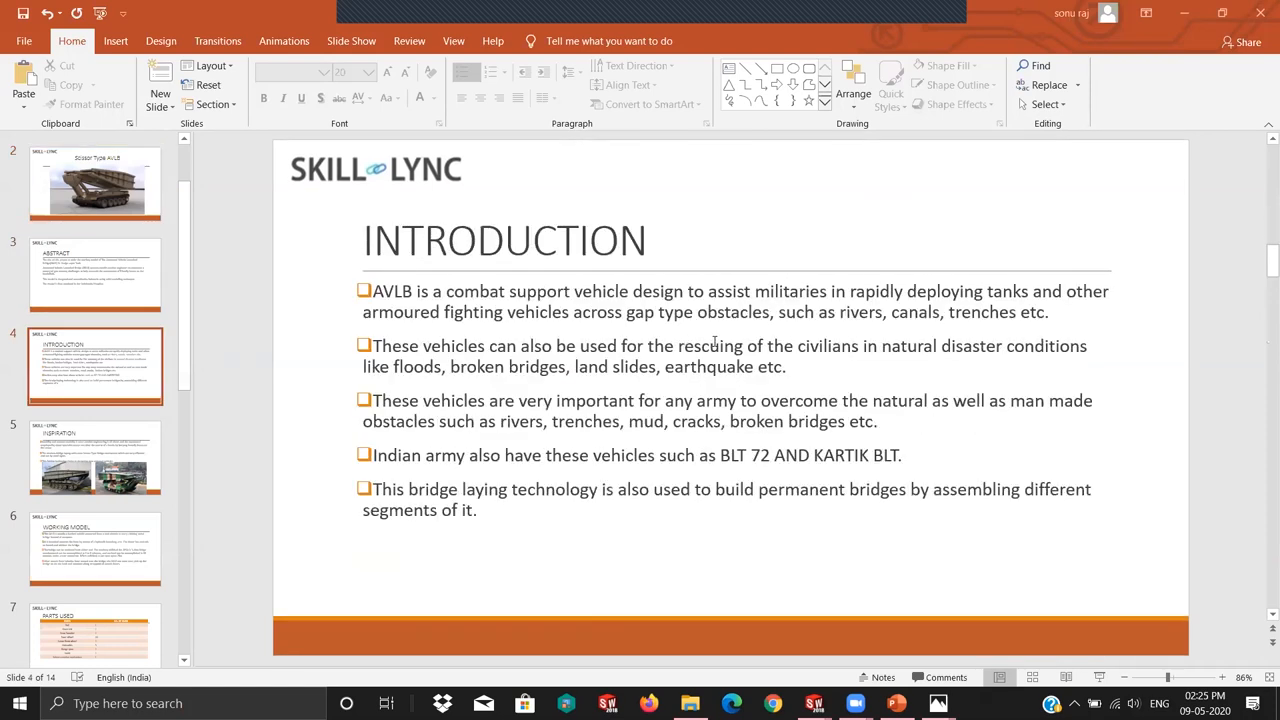
Step: Show the Working Model slide on the hydraulic launching arm
left_click(96, 548)
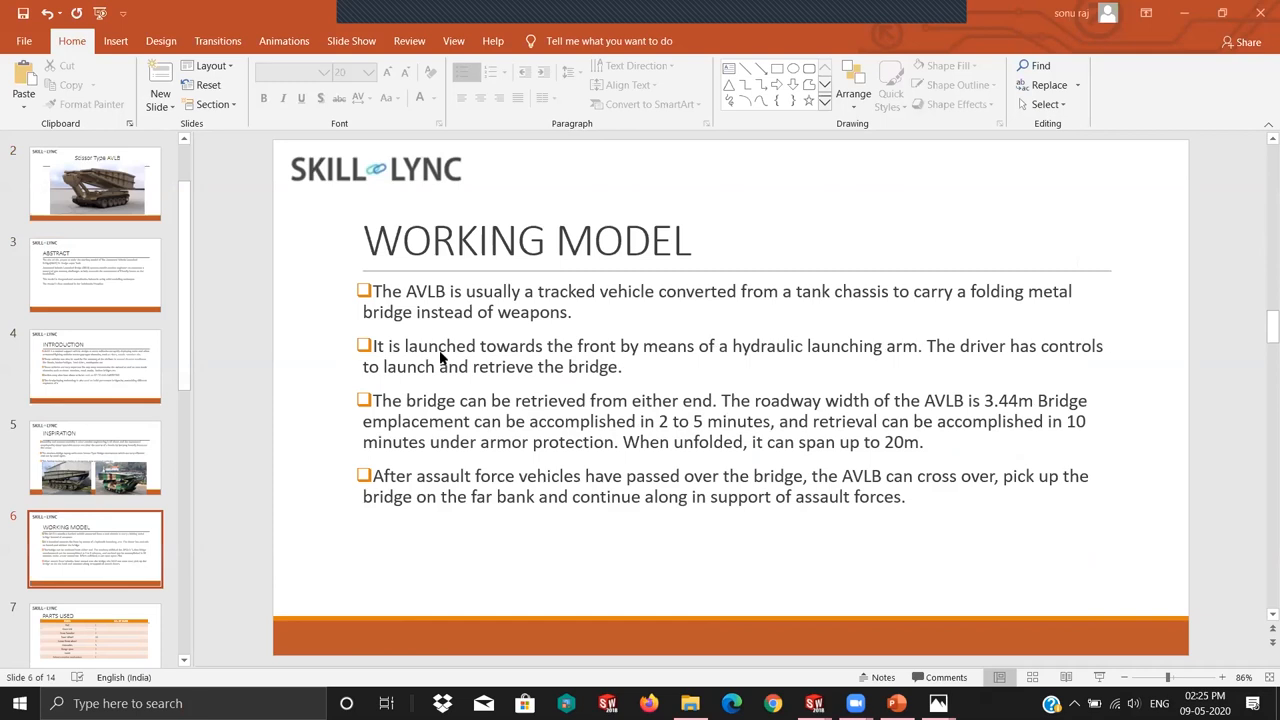
mouse_move(584, 404)
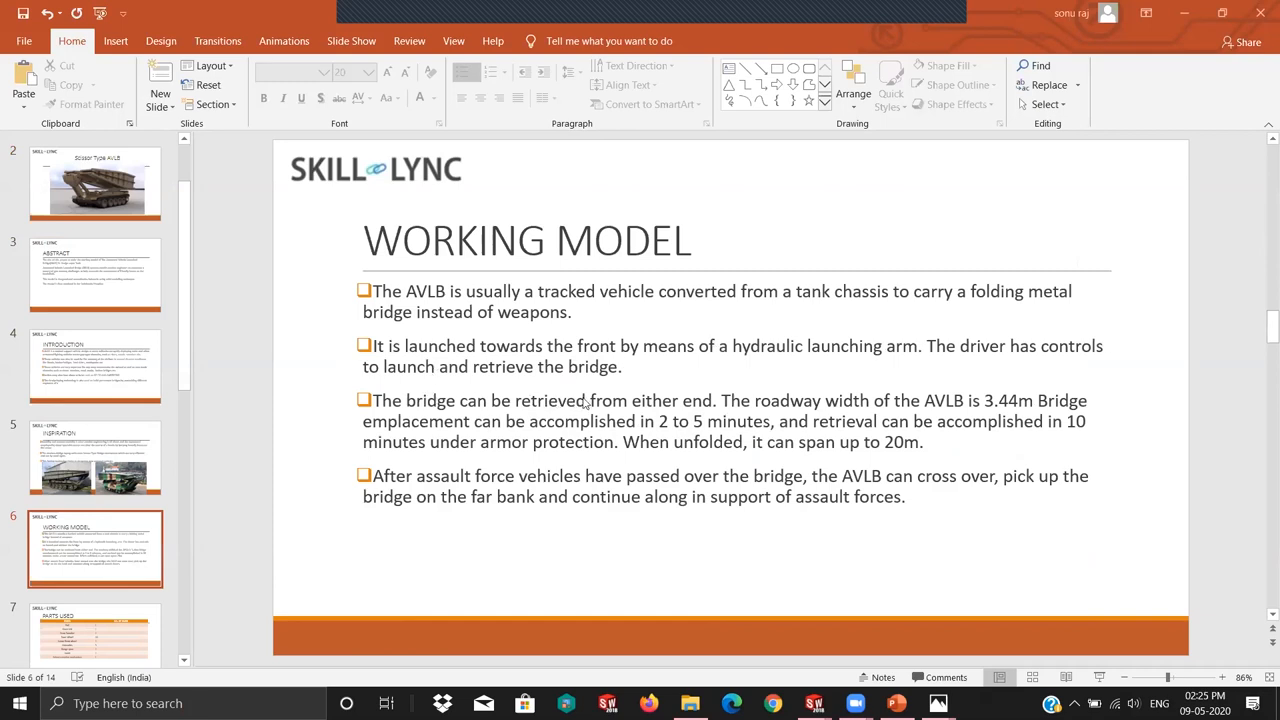
mouse_move(678, 396)
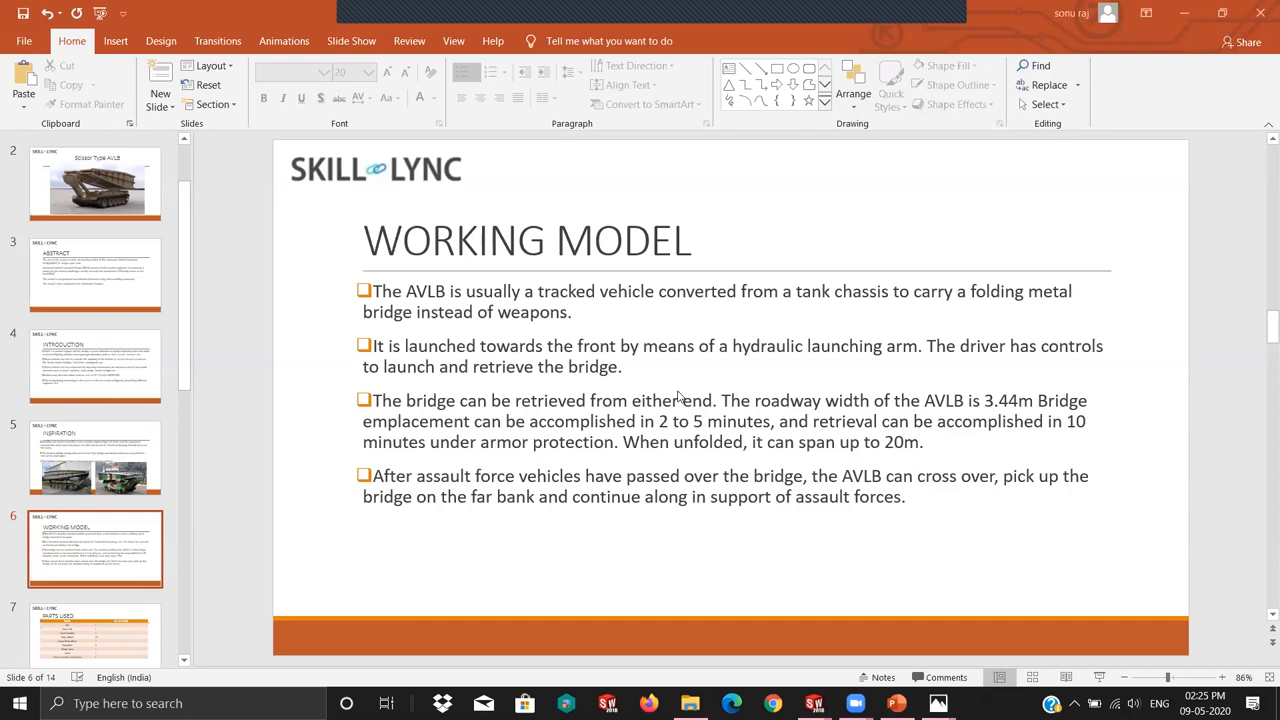
mouse_move(158, 274)
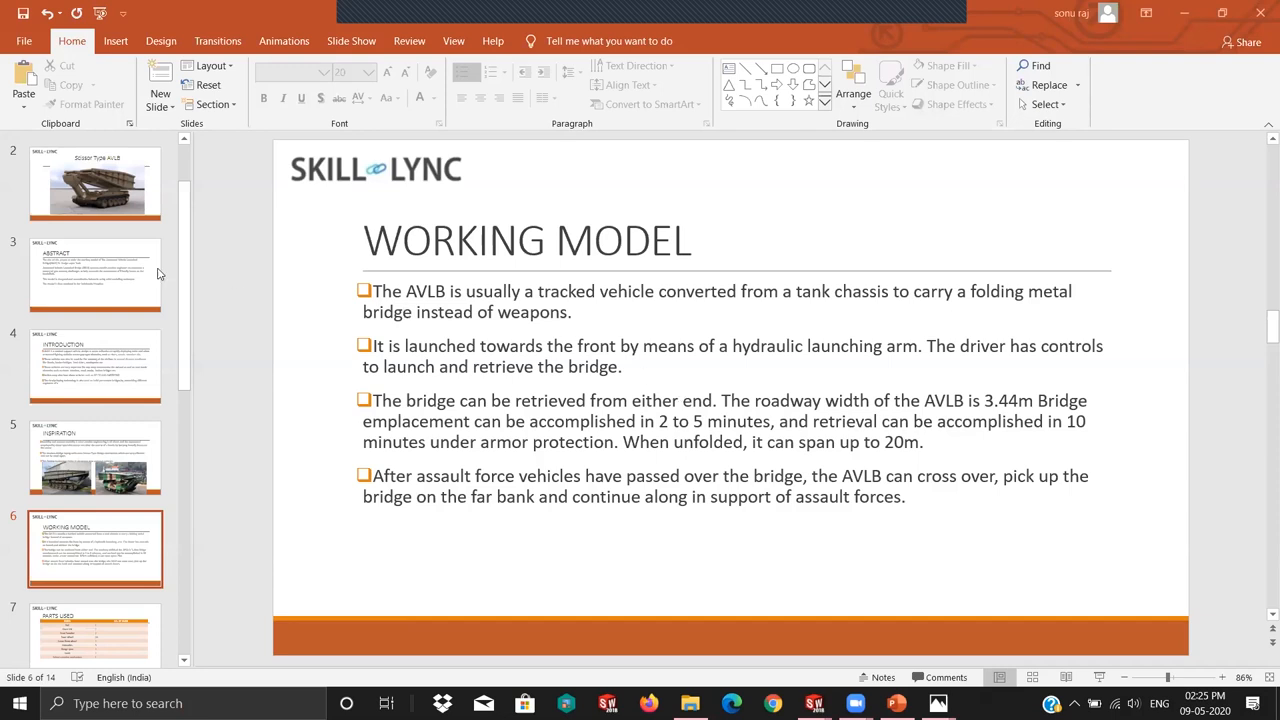
mouse_move(648, 374)
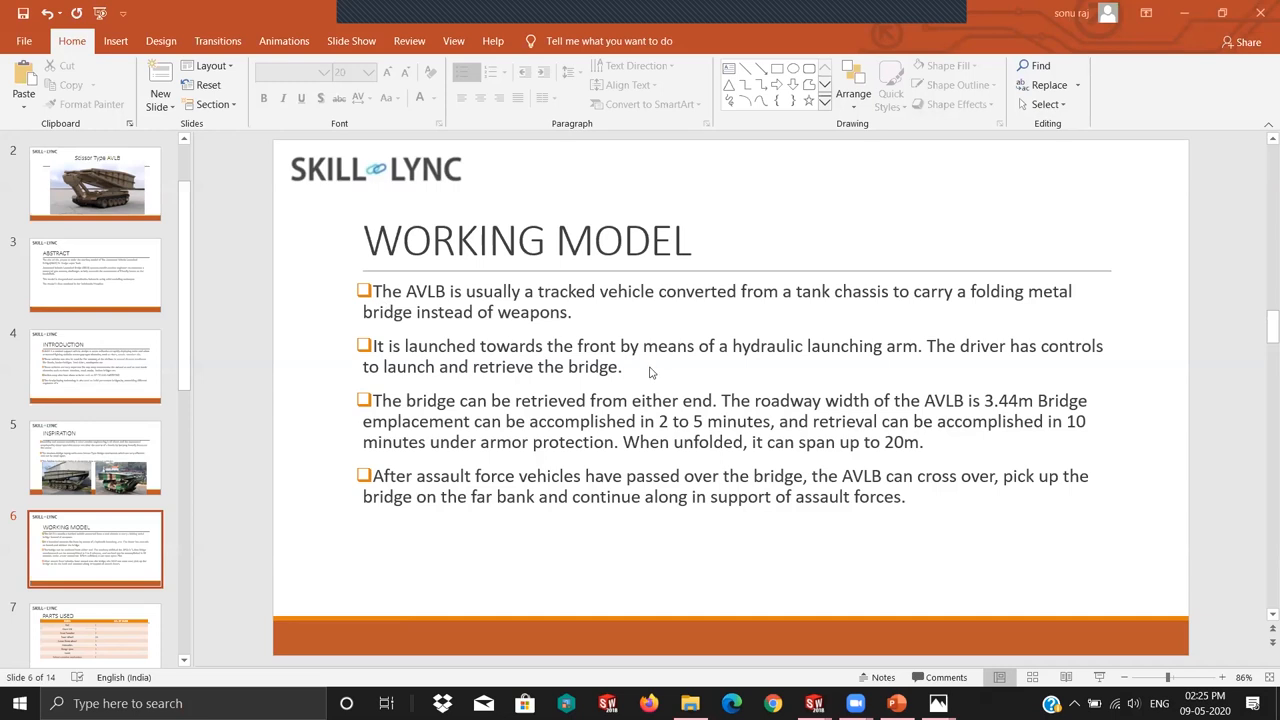
mouse_move(744, 434)
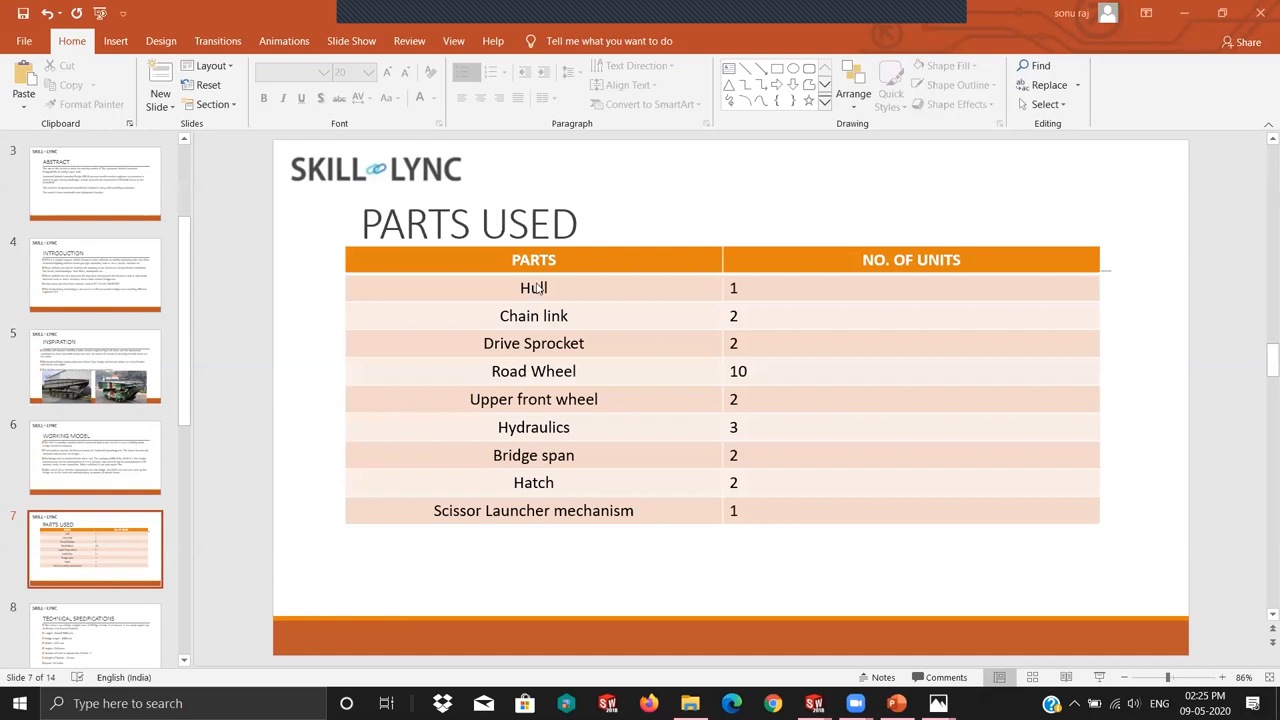
mouse_move(736, 288)
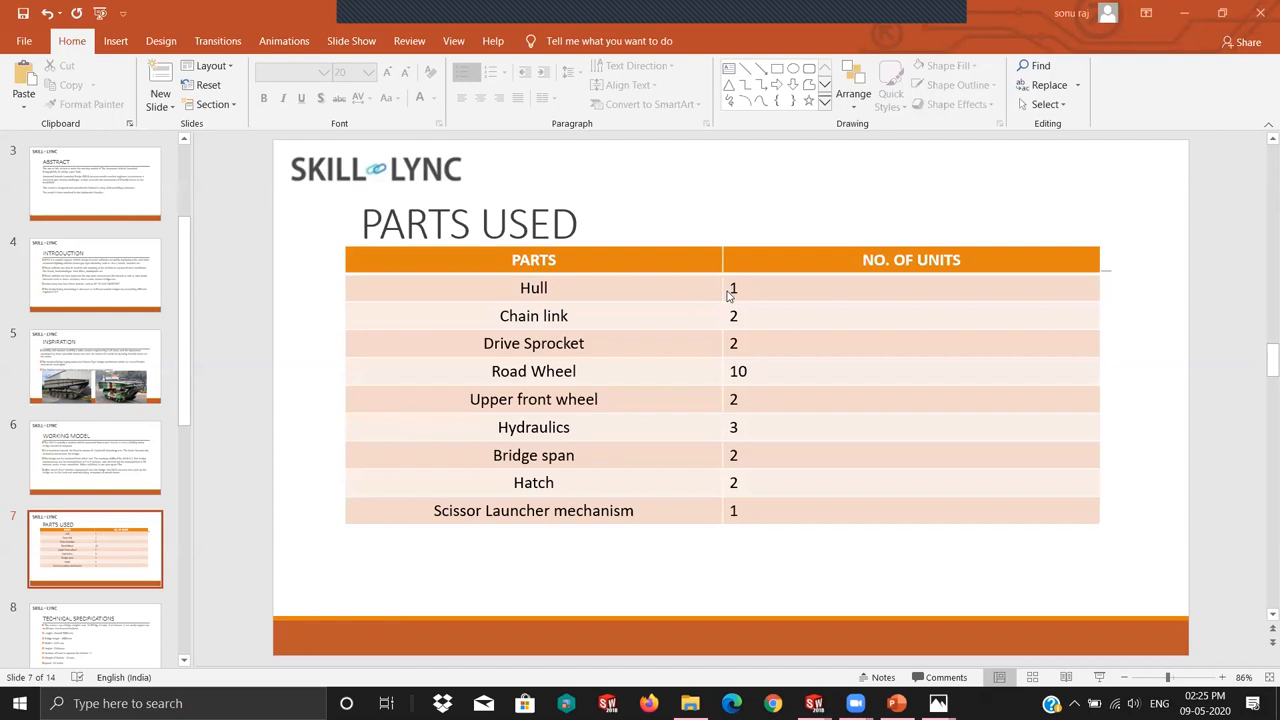
mouse_move(728, 328)
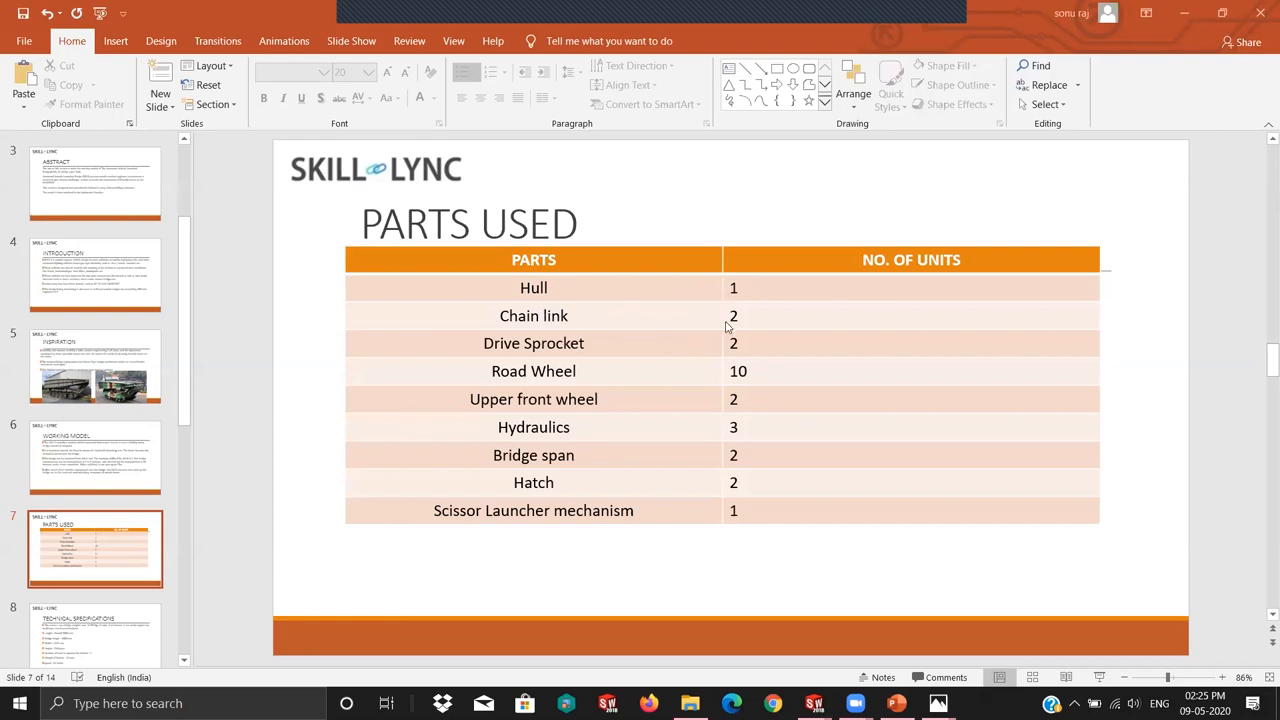
mouse_move(728, 328)
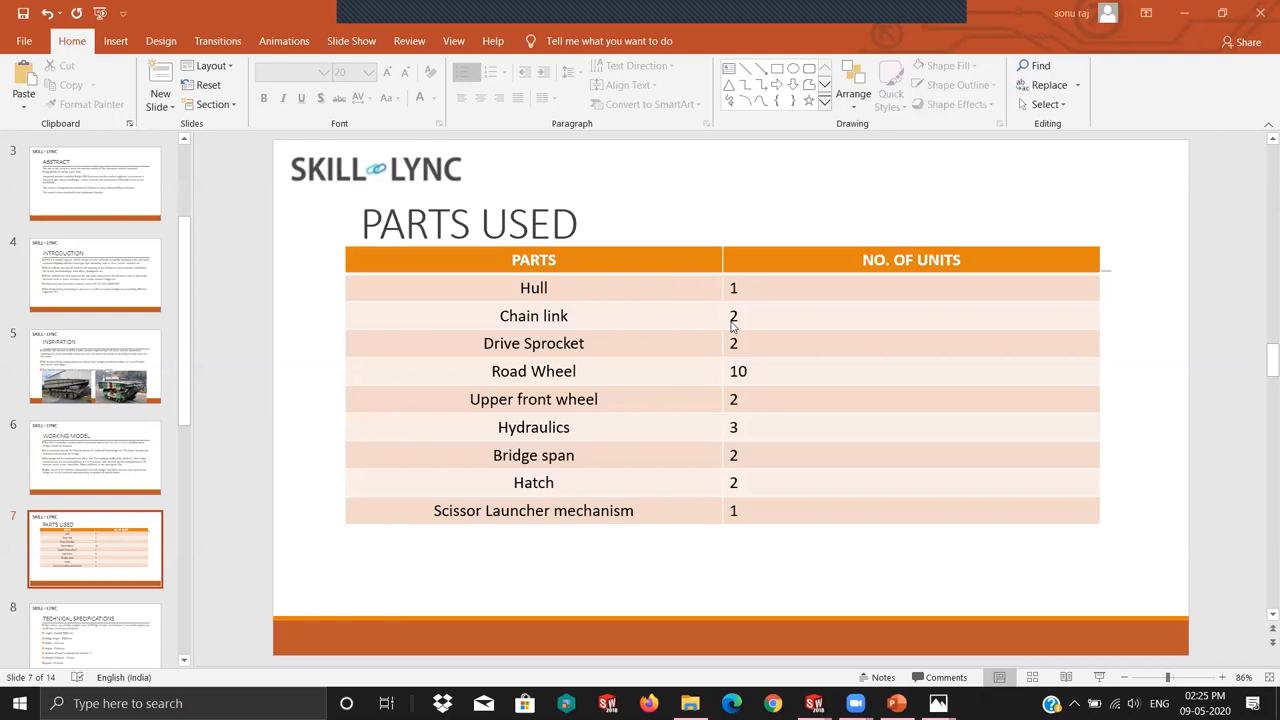
mouse_move(732, 328)
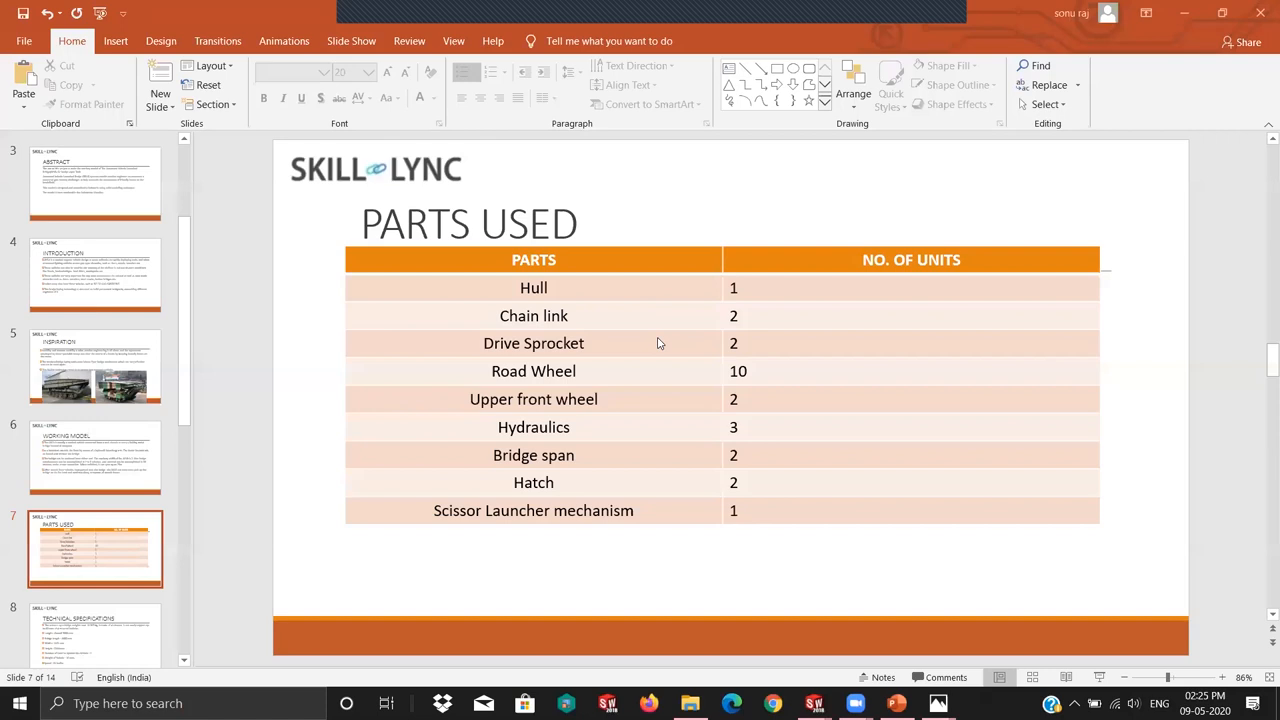
mouse_move(456, 344)
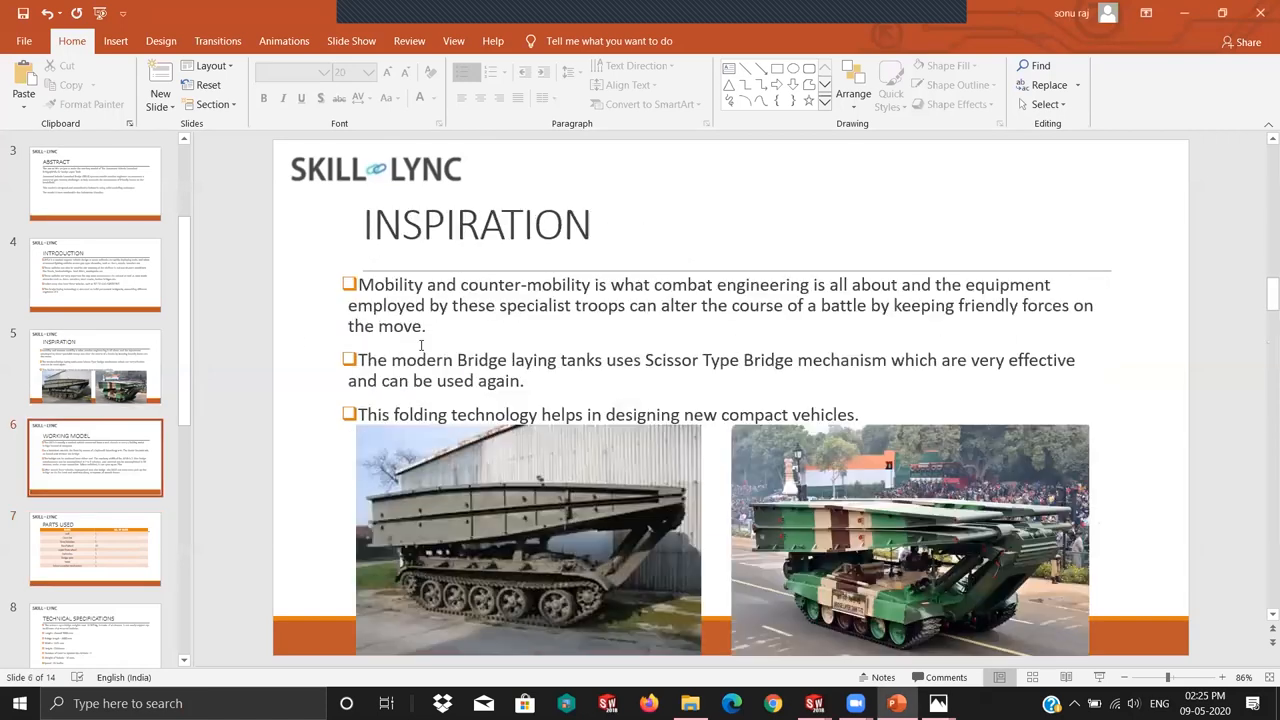
Step: Show the Parts Used table of AVLB components and unit counts
left_click(96, 548)
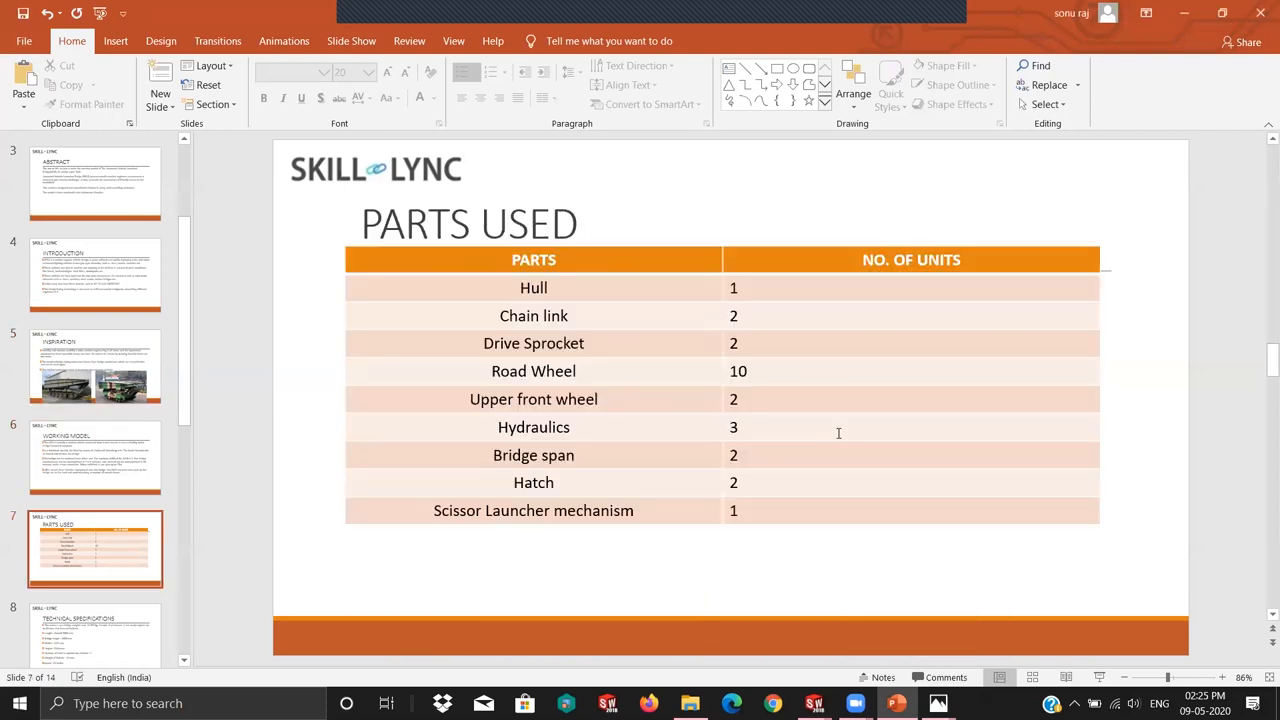
mouse_move(548, 378)
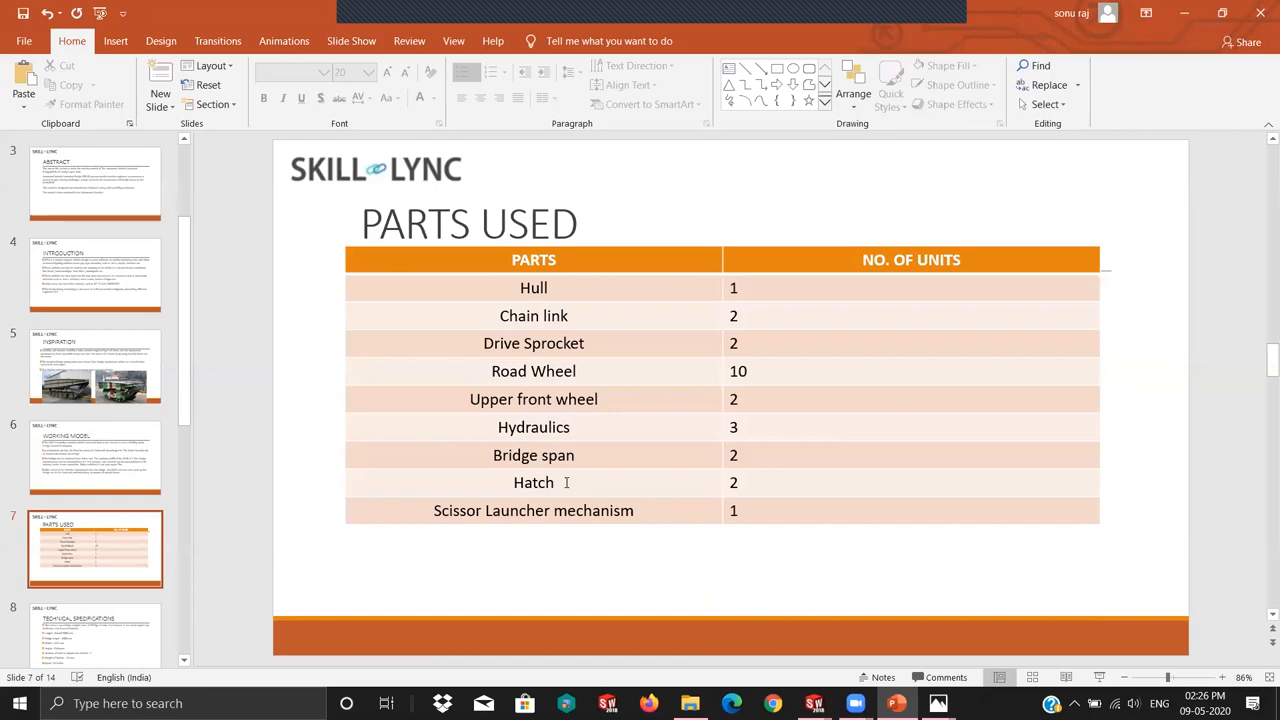
mouse_move(616, 512)
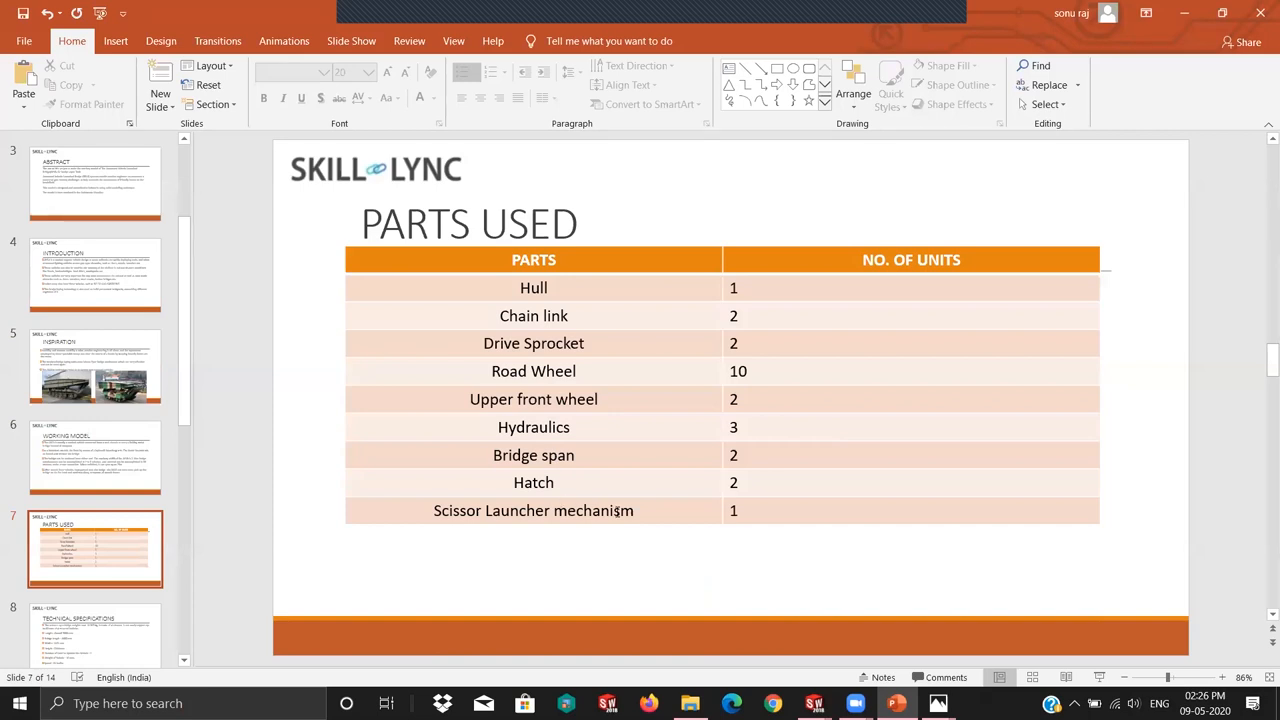
Step: Show the Technical Specifications slide with weight, dimensions, crew and speed
left_click(96, 548)
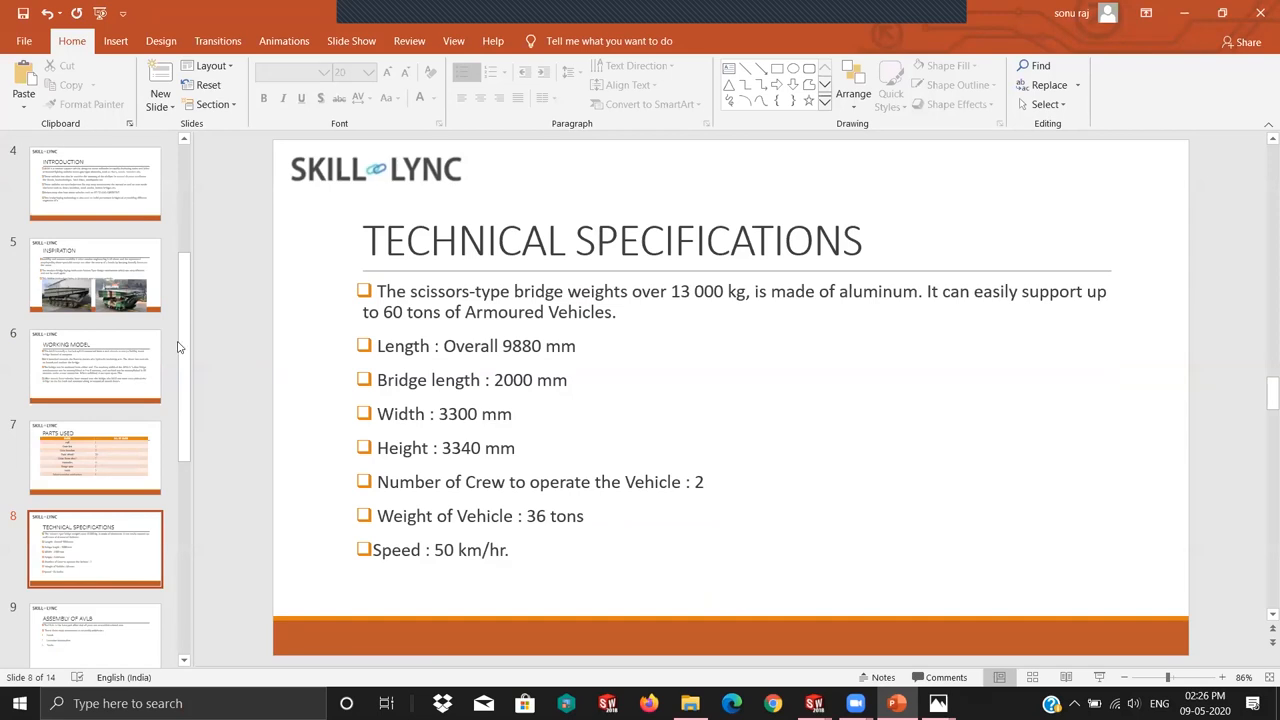
mouse_move(468, 302)
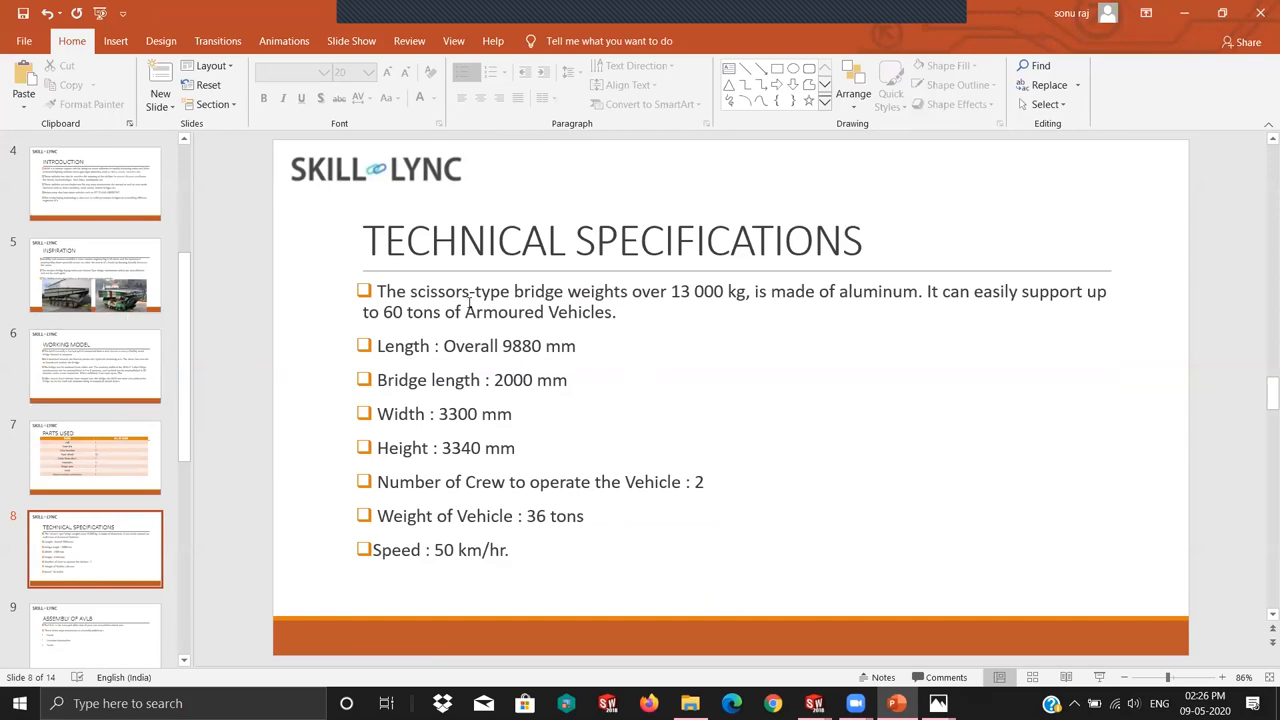
mouse_move(670, 280)
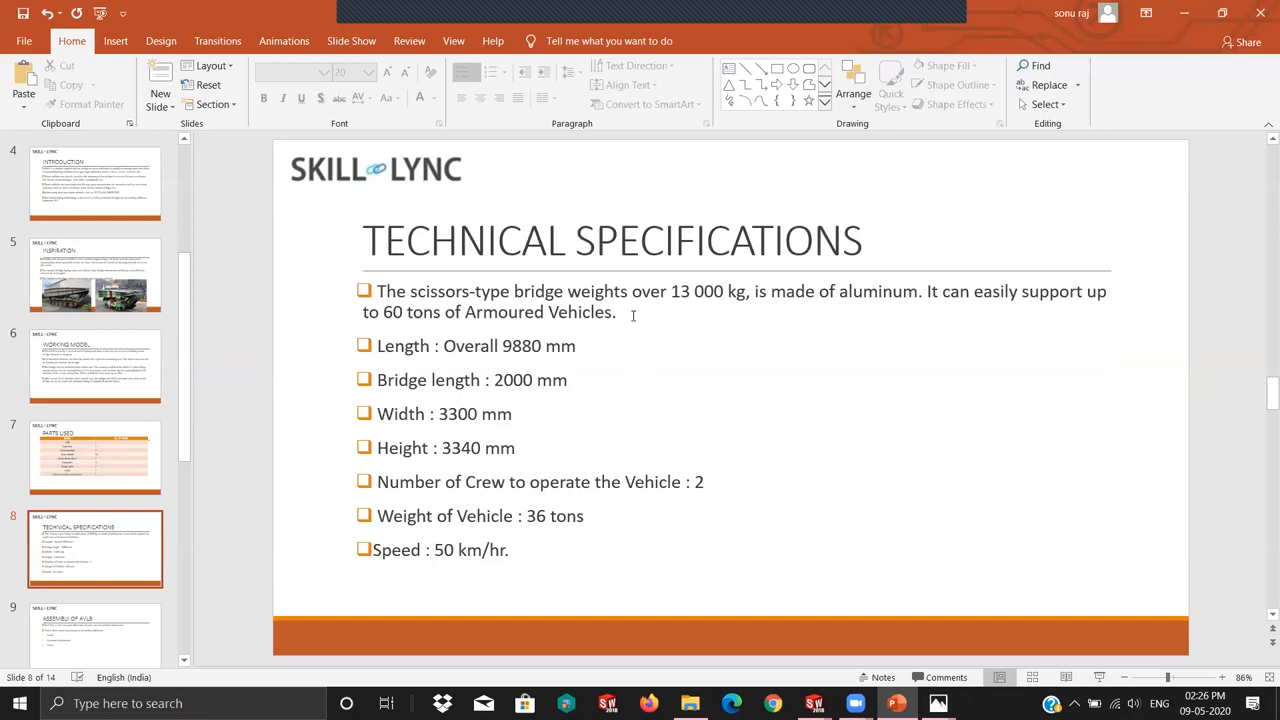
mouse_move(756, 312)
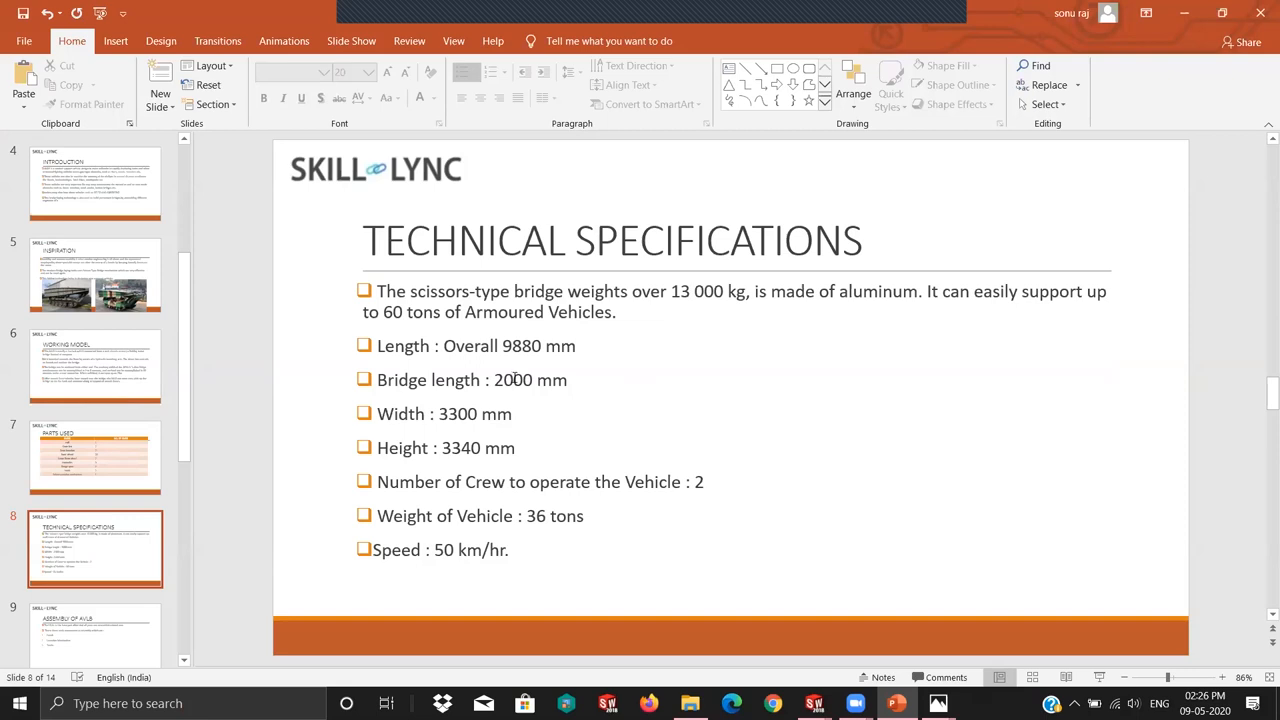
mouse_move(780, 368)
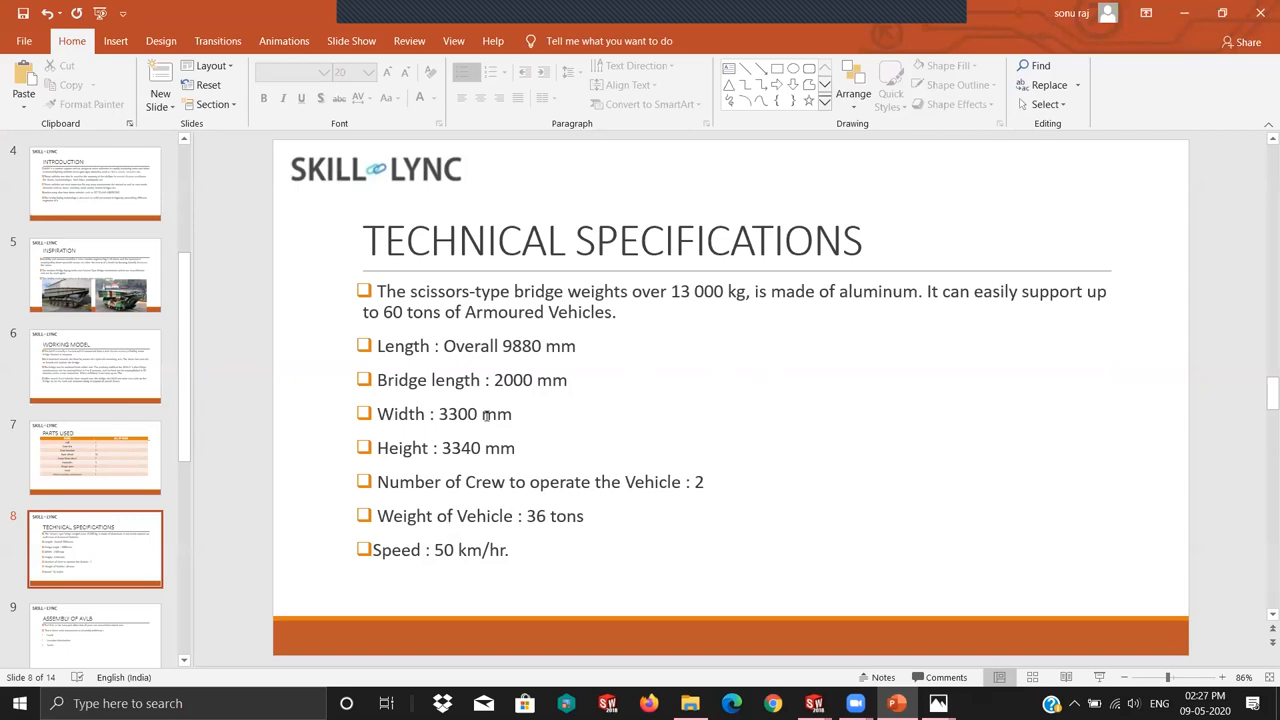
mouse_move(542, 408)
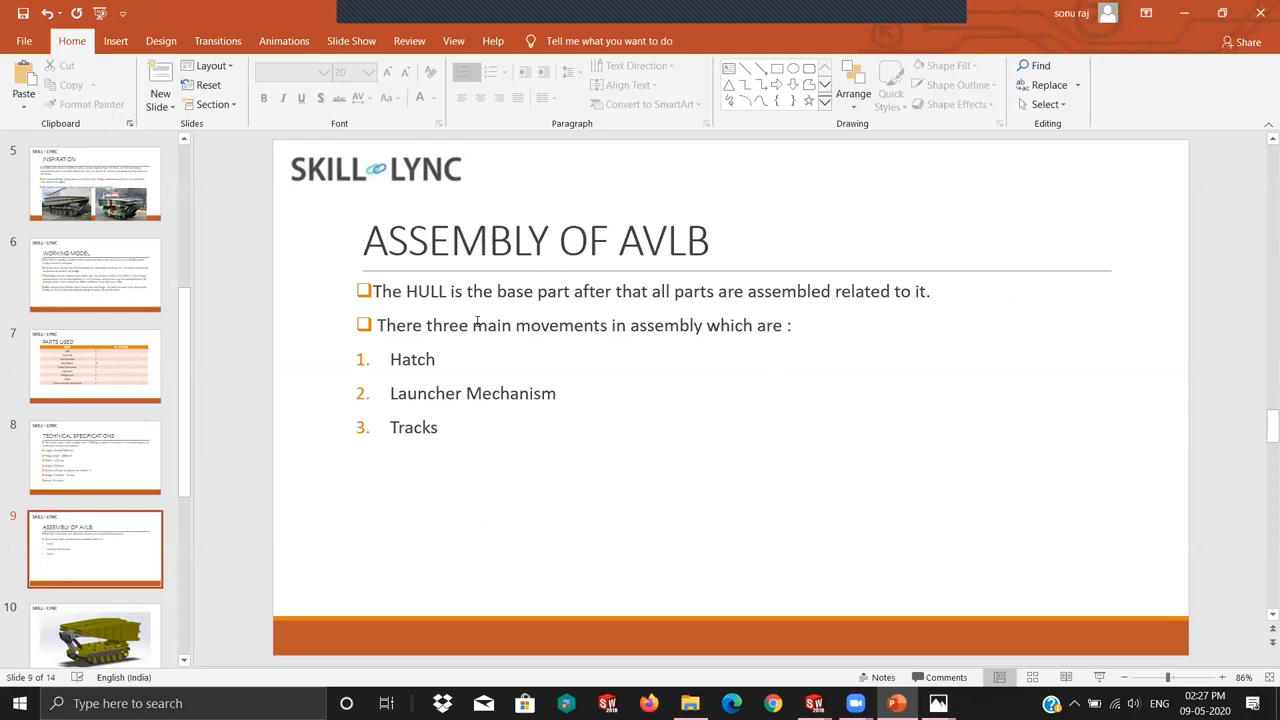
mouse_move(572, 344)
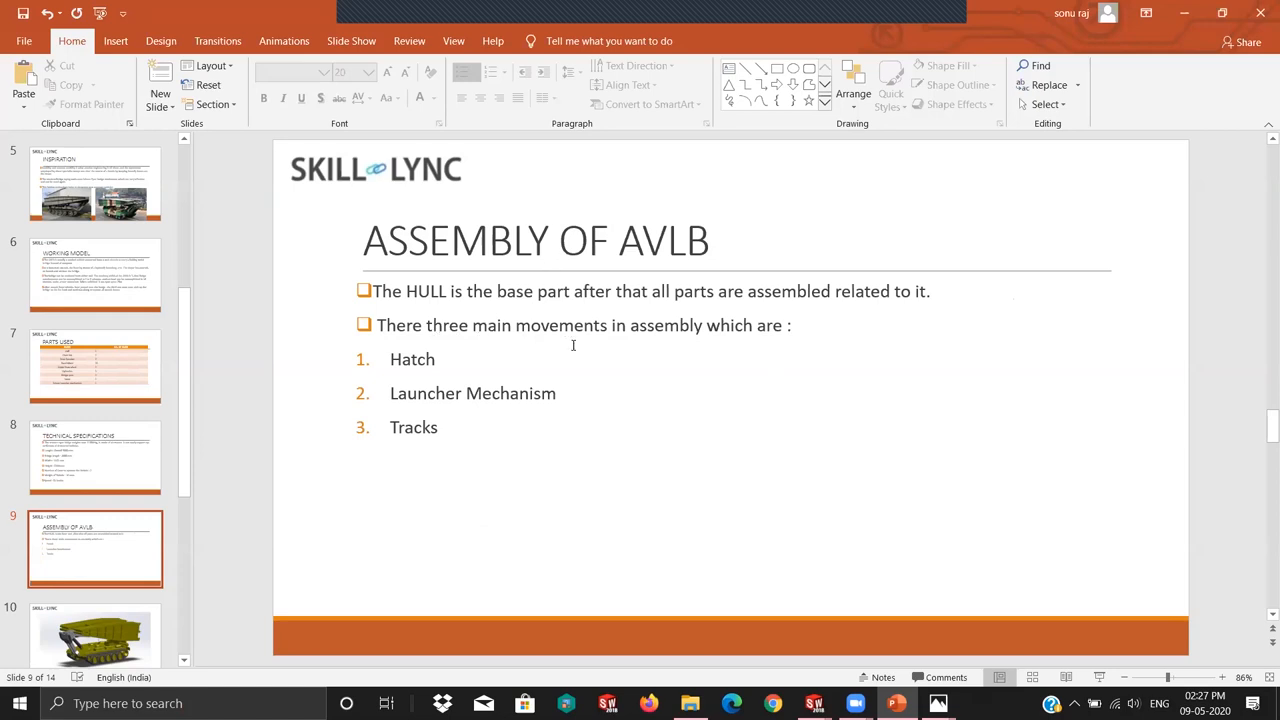
mouse_move(588, 442)
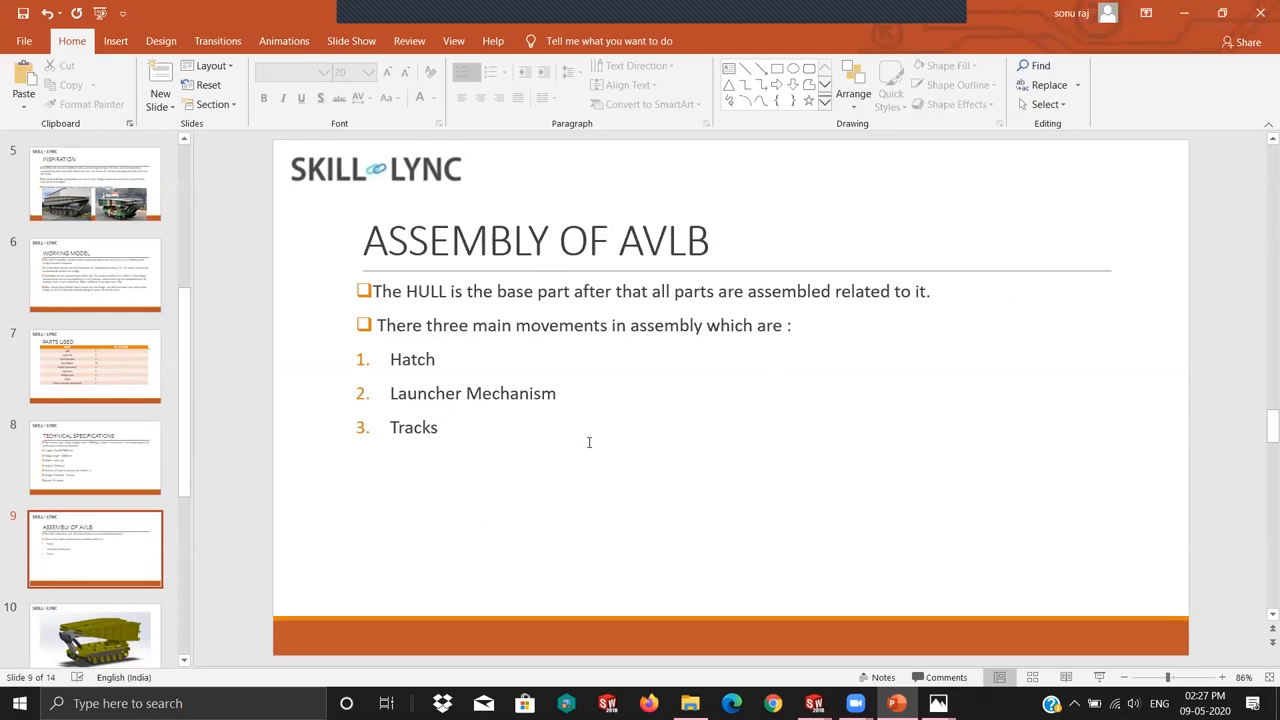
Step: Advance to slide 10, the render of the yellow tank carrying its bridge
left_click(96, 544)
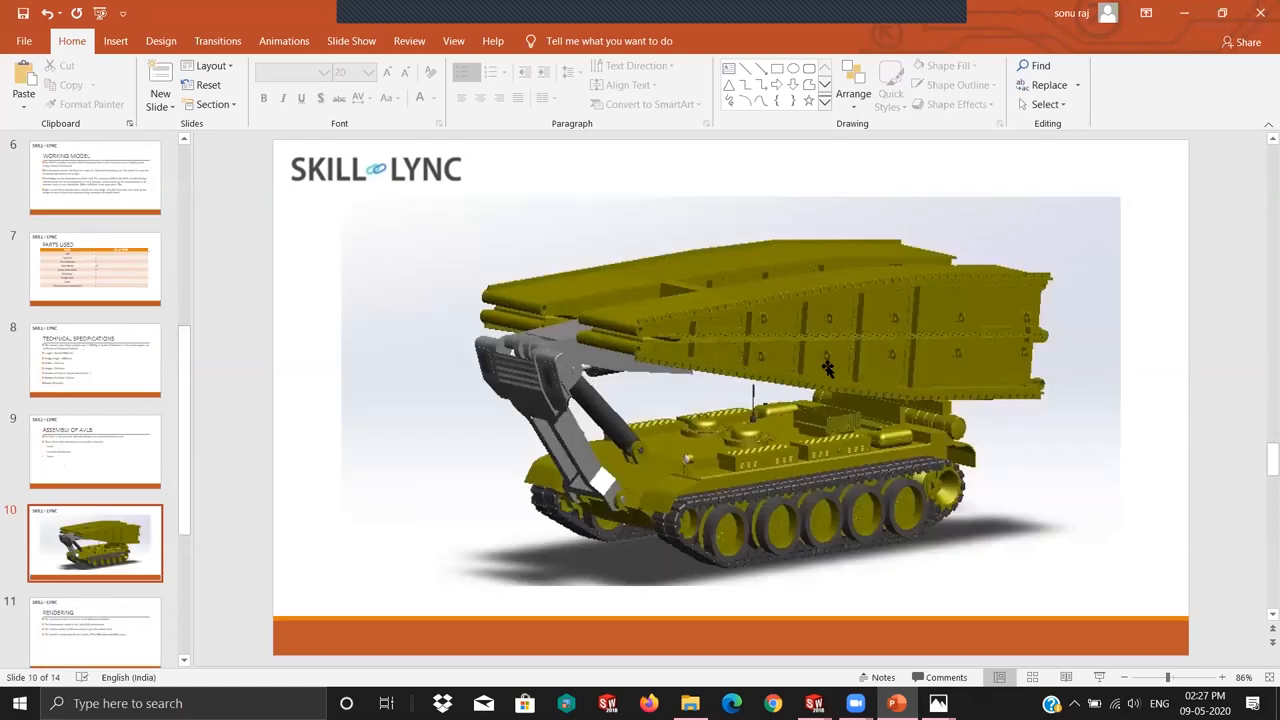
Step: Show slide 11, Rendering, on the Solidworks Visualize 500-pass render
left_click(96, 544)
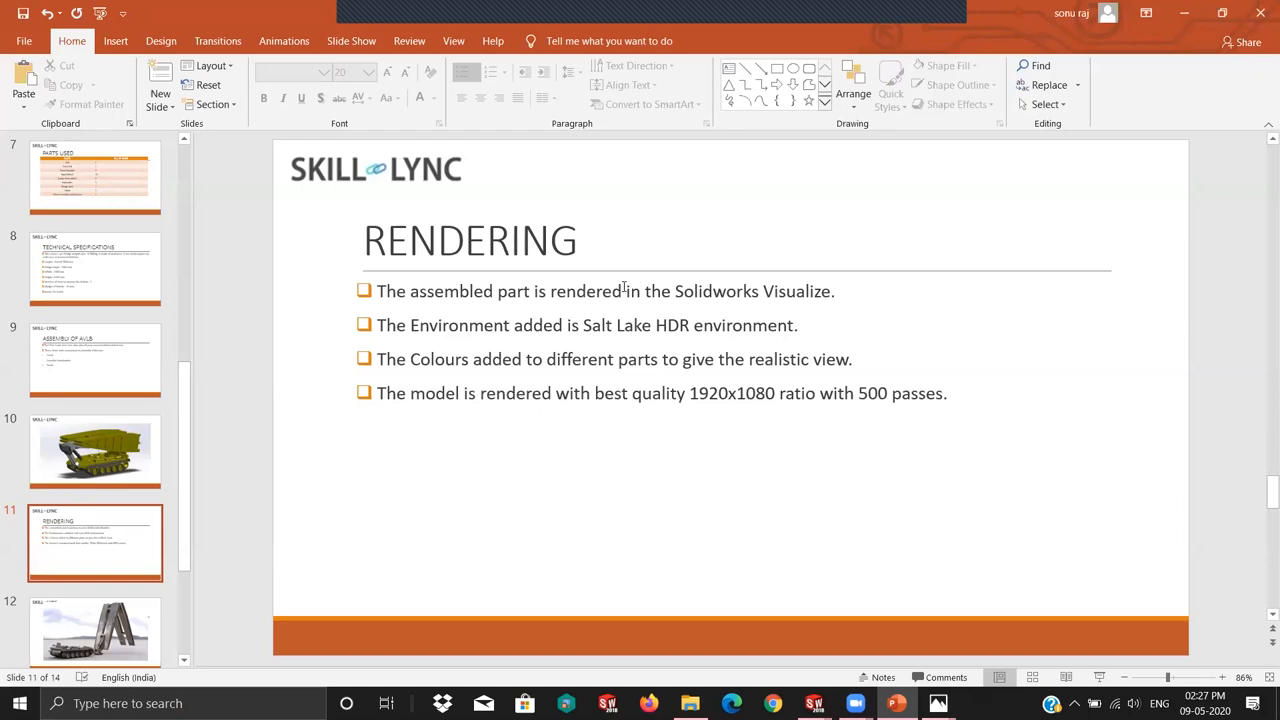
mouse_move(552, 330)
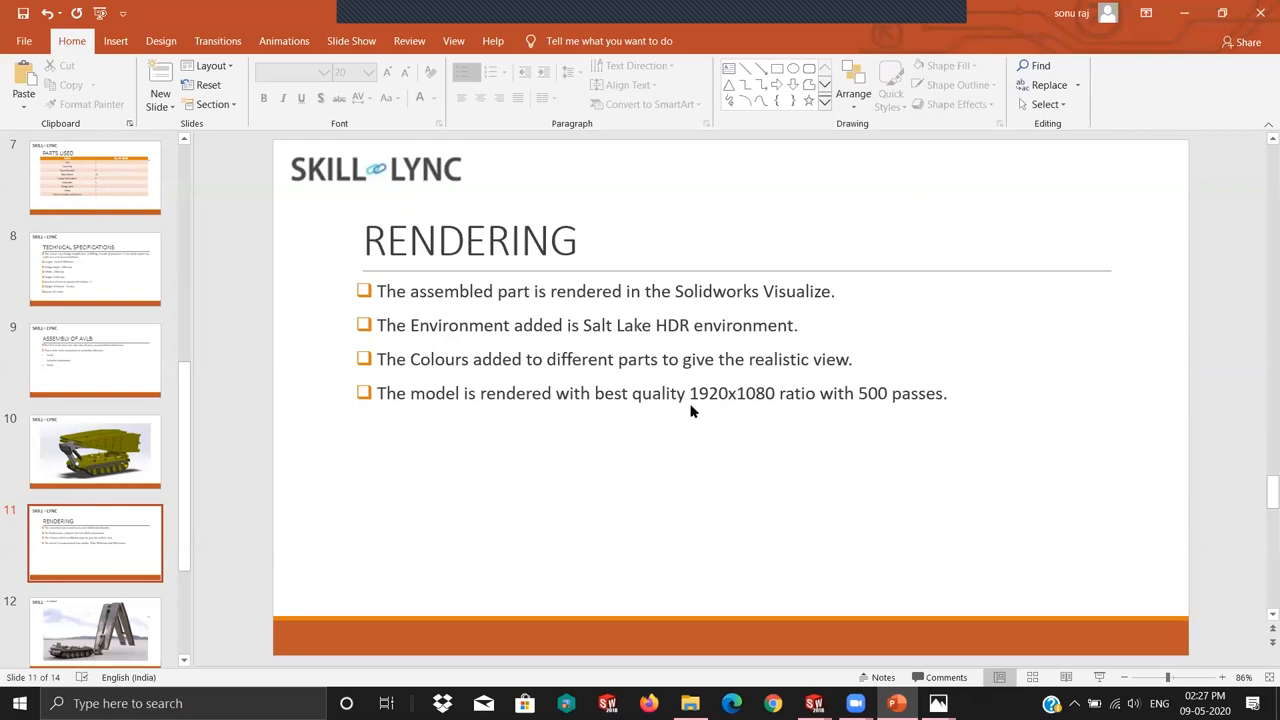
mouse_move(736, 400)
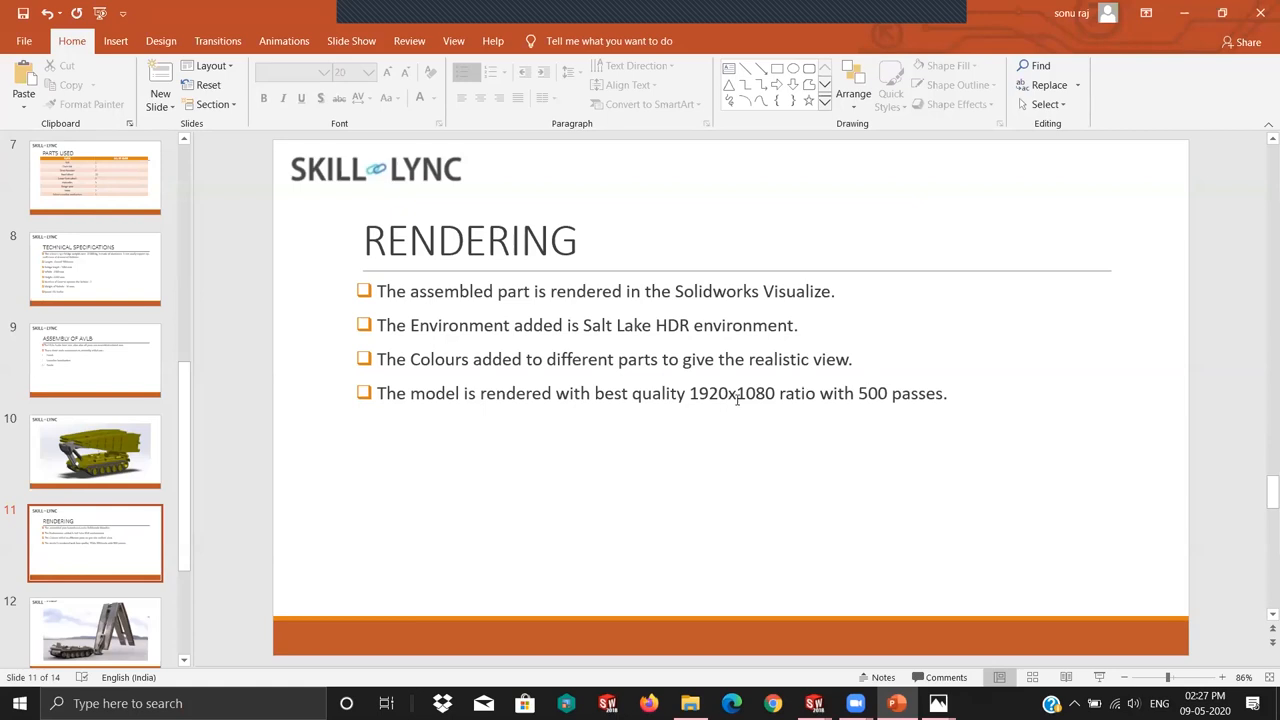
Step: Advance to slide 12, the realistic render of the tank with raised scissor bridge
left_click(96, 540)
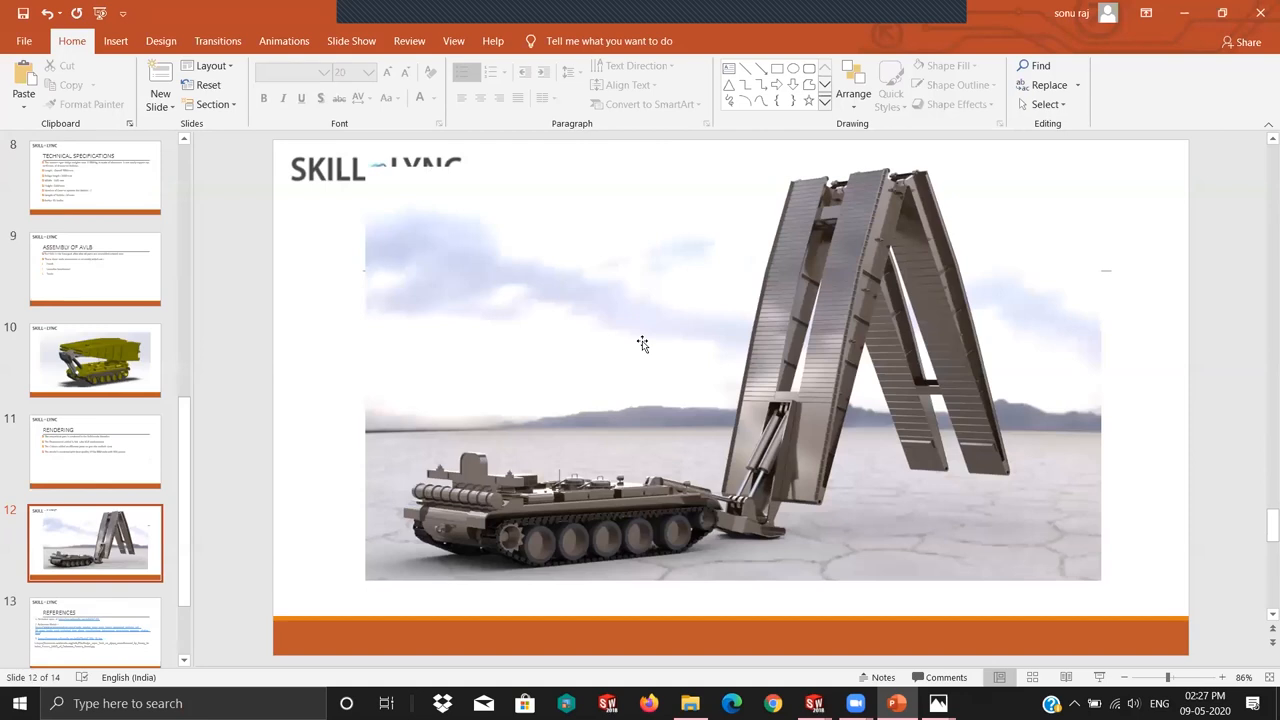
mouse_move(730, 438)
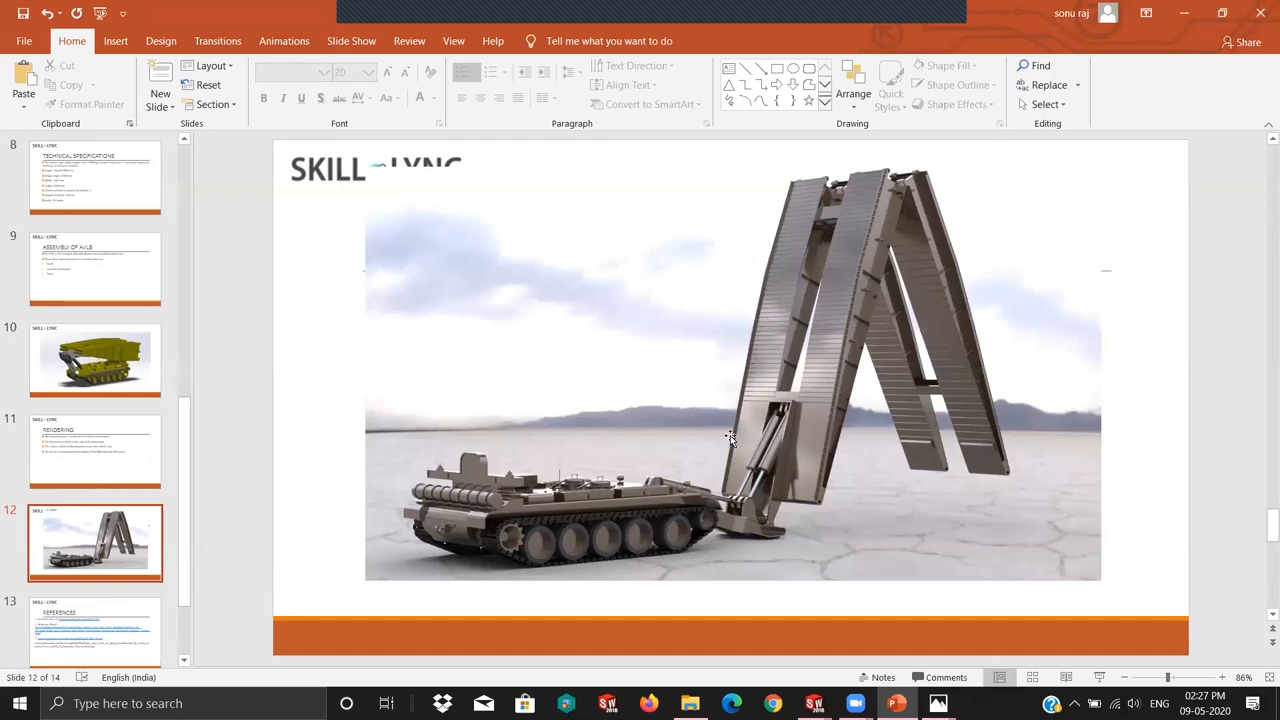
mouse_move(836, 412)
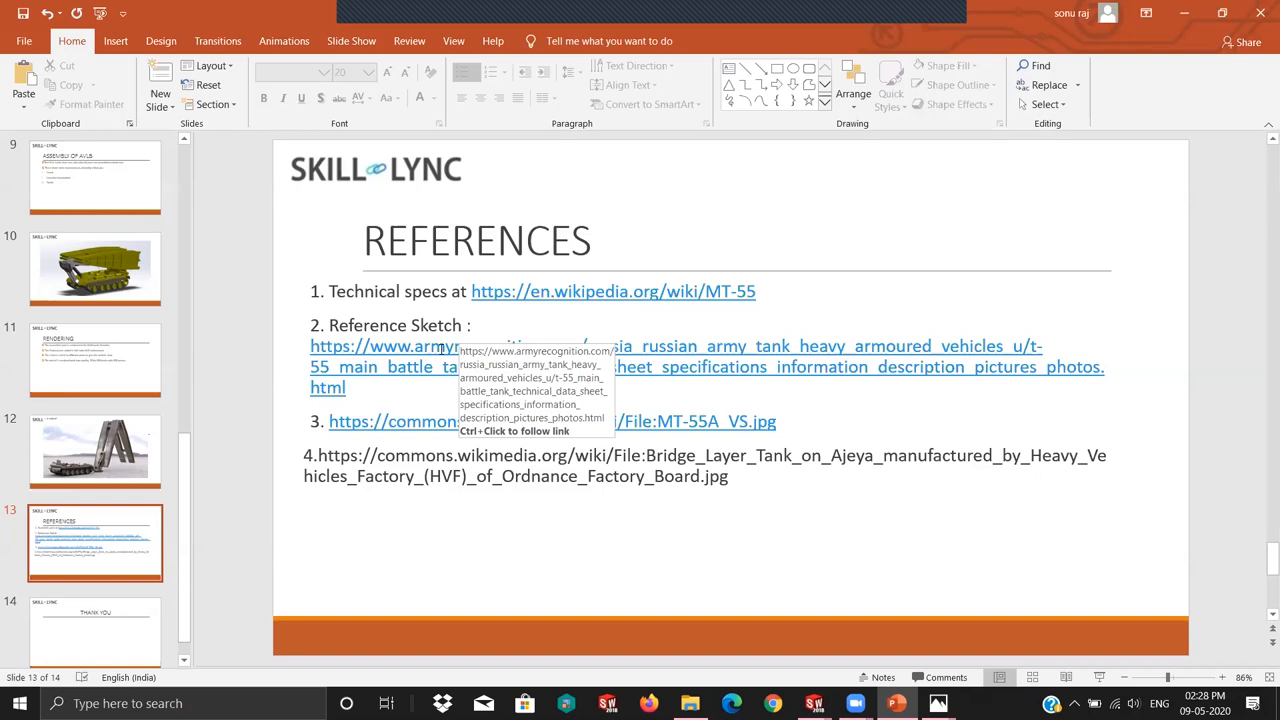
mouse_move(56, 312)
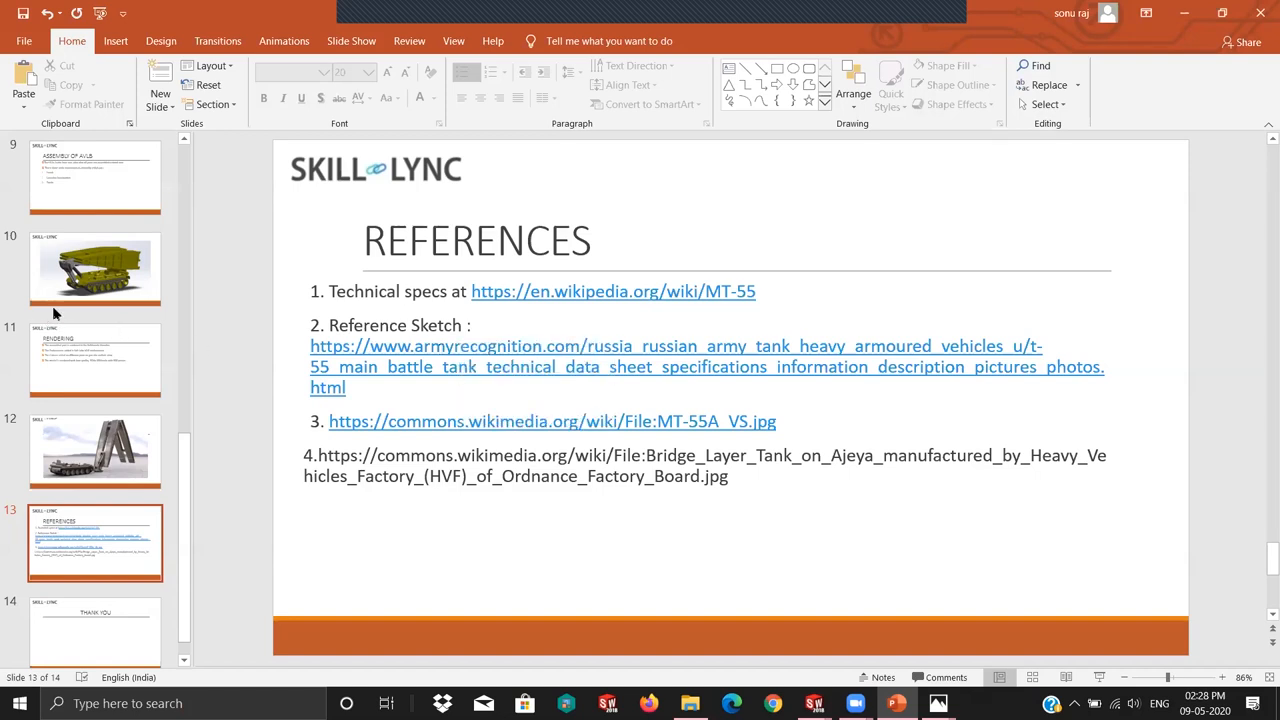